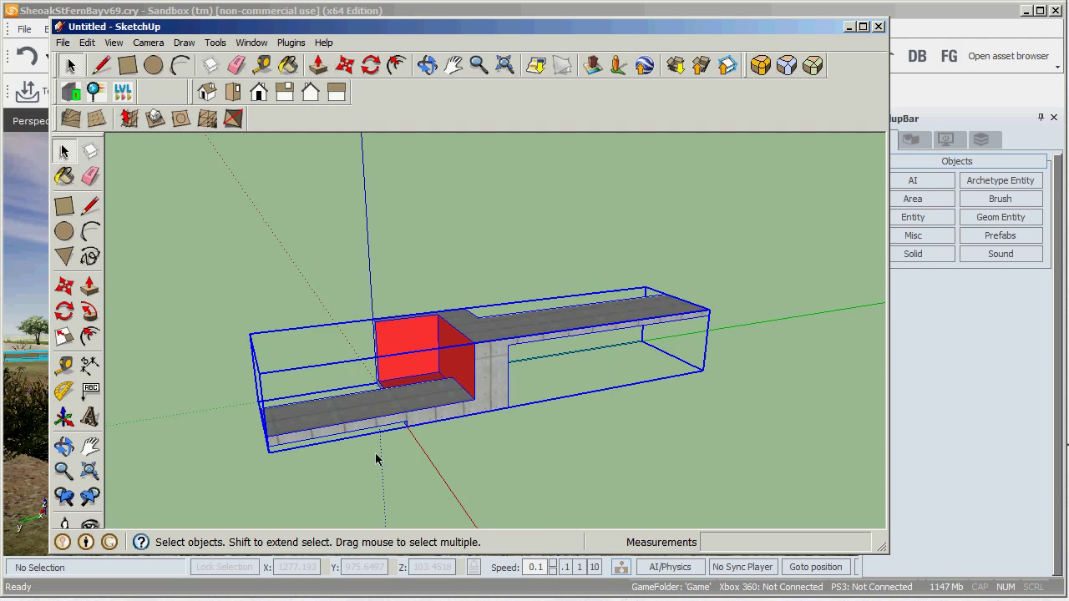
# Step: Orbit around the stepped elevator model in SketchUp to inspect it
pyautogui.moveTo(376, 459); pyautogui.dragTo(733, 251)
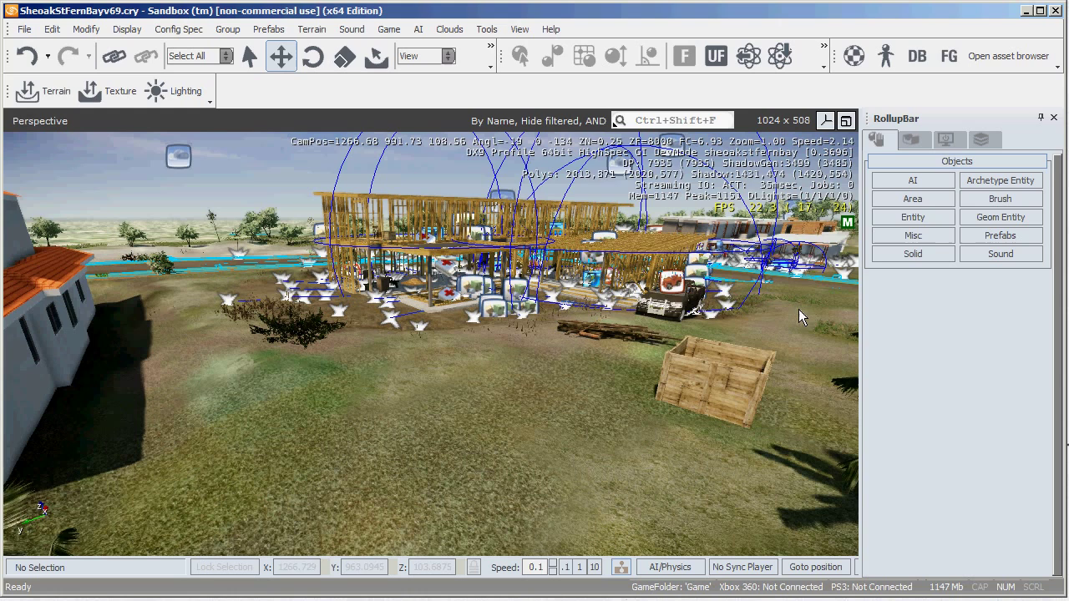
pyautogui.moveTo(913, 234)
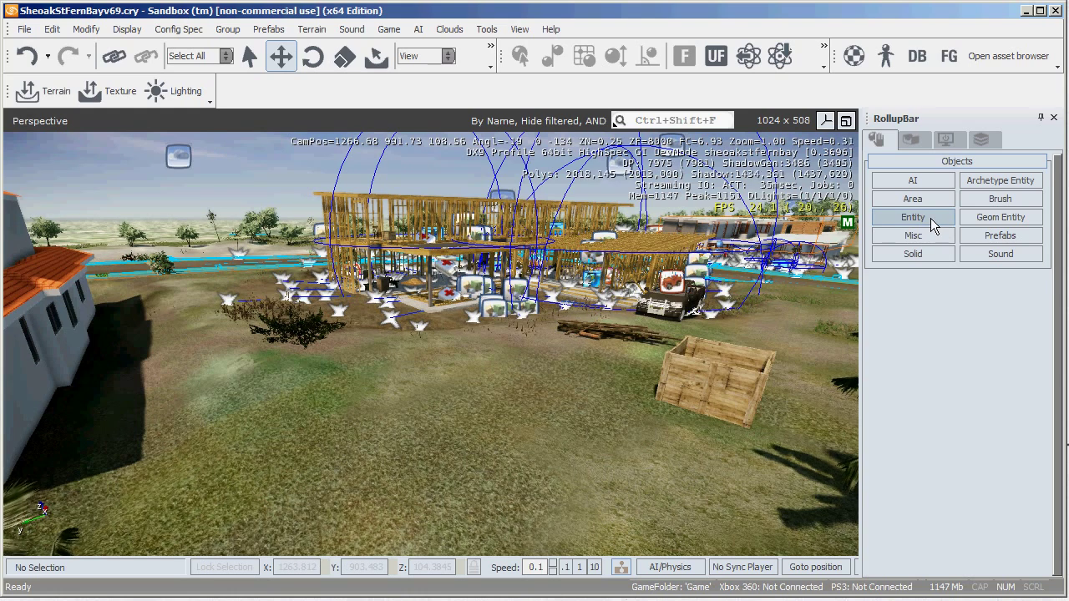
# Step: Choose Physics > BasicEntity from the RollupBar's entity browser
pyautogui.click(912, 217)
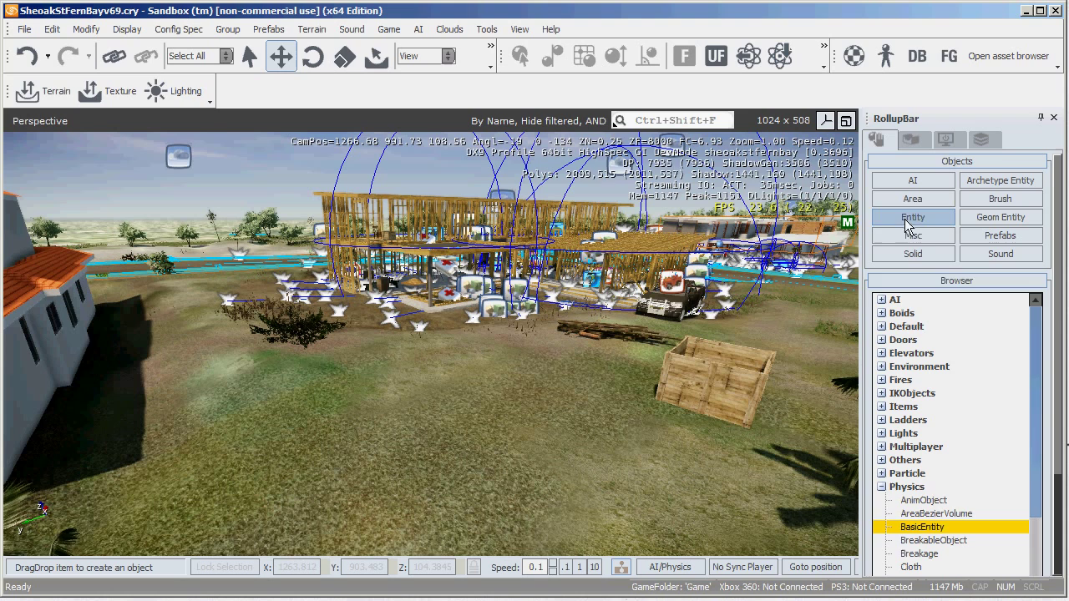
pyautogui.click(881, 487)
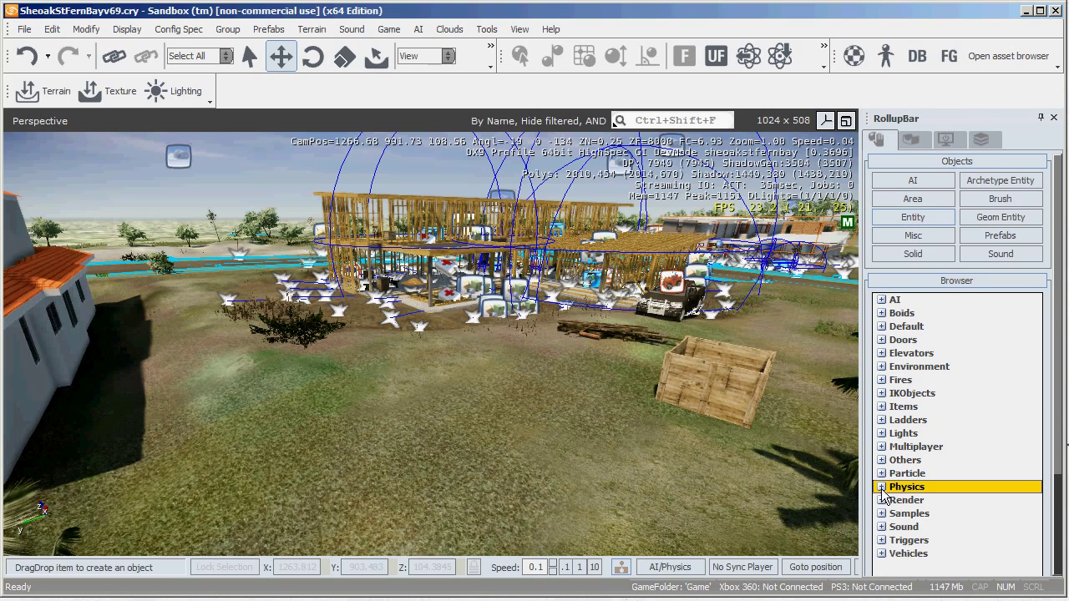
pyautogui.moveTo(912, 217)
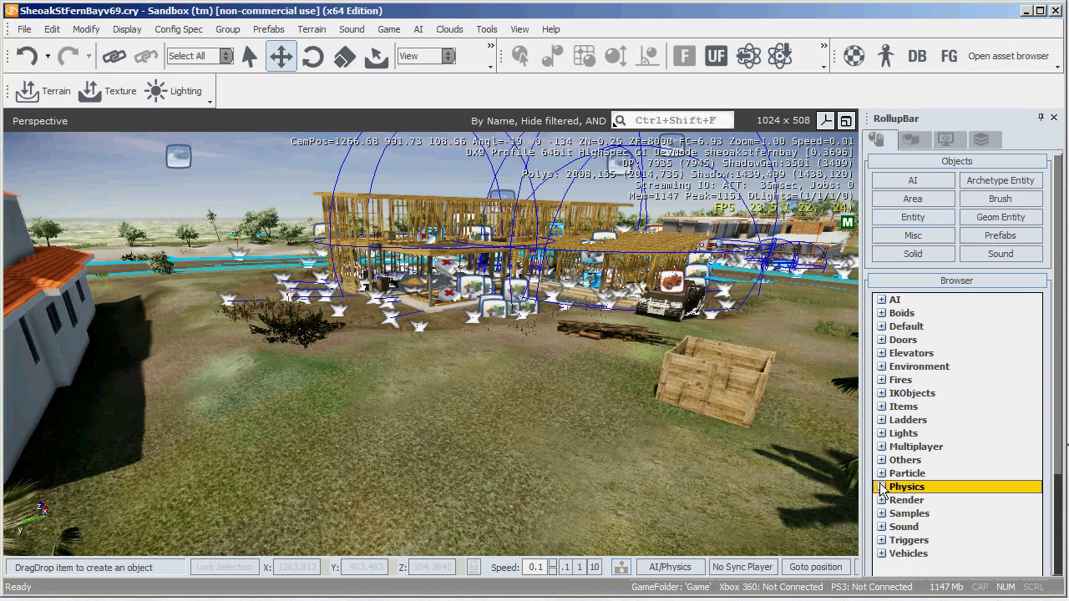
pyautogui.click(882, 487)
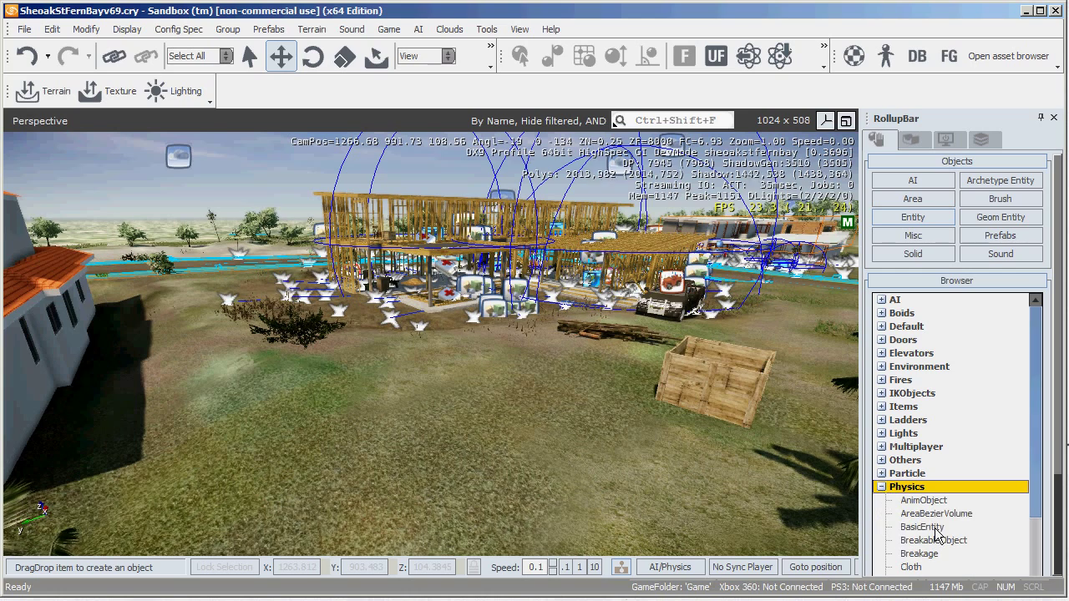
pyautogui.click(922, 527)
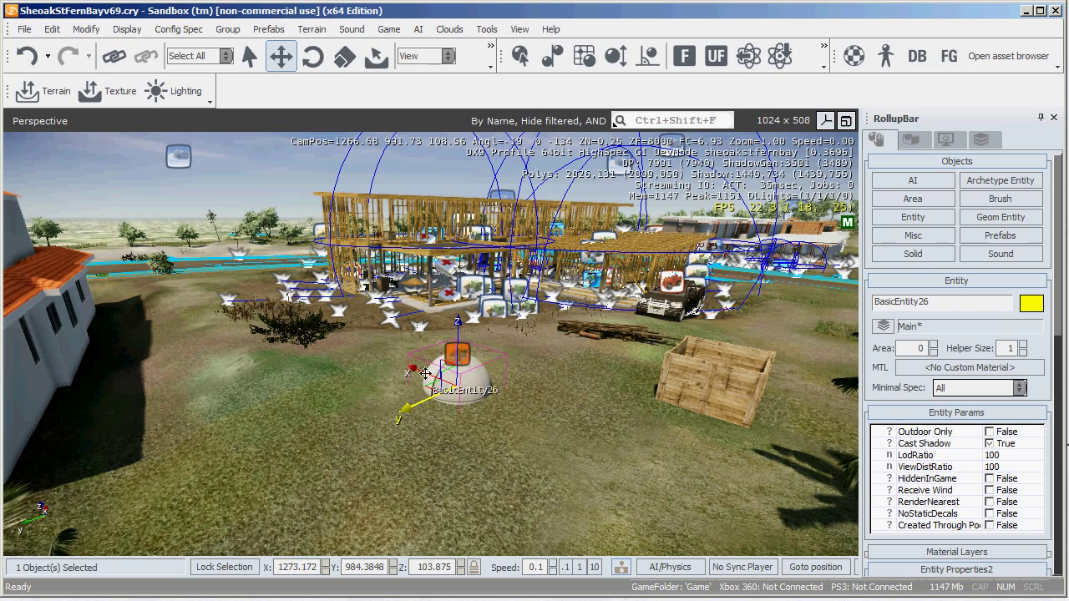
# Step: Name the entity arch1101_elevator_demo and bring its Entity Properties into view
pyautogui.click(456, 355)
pyautogui.write('arch1101_elevator')
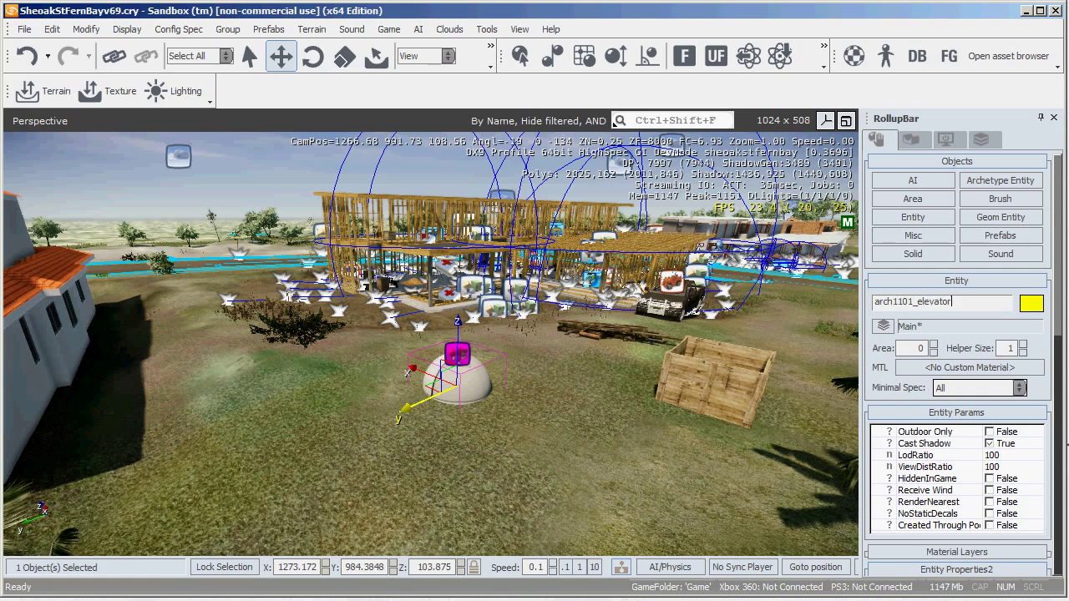
pyautogui.write('_demo')
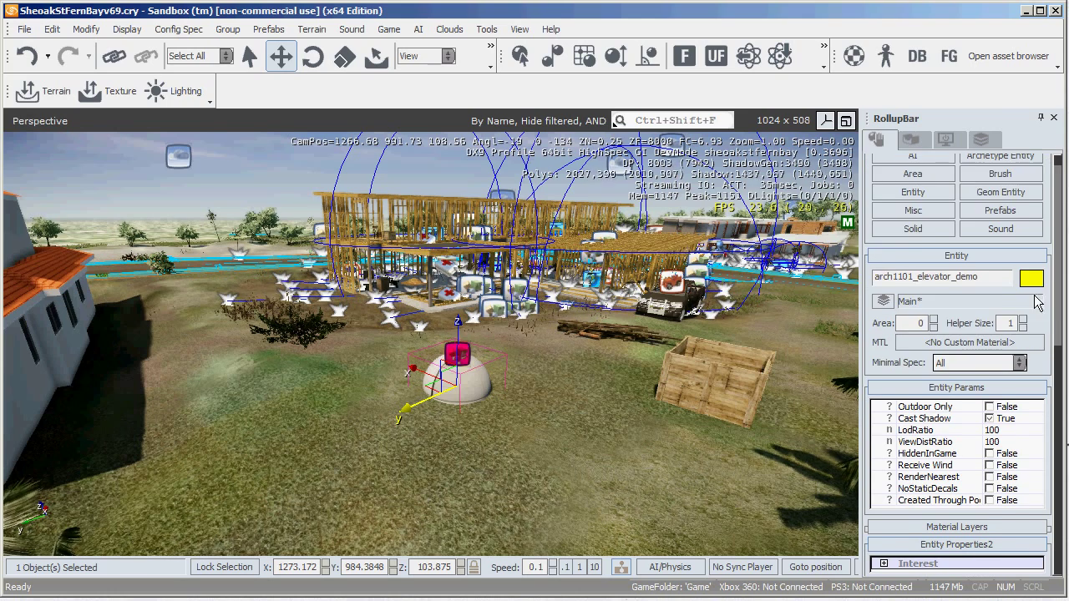
pyautogui.scroll(-3)
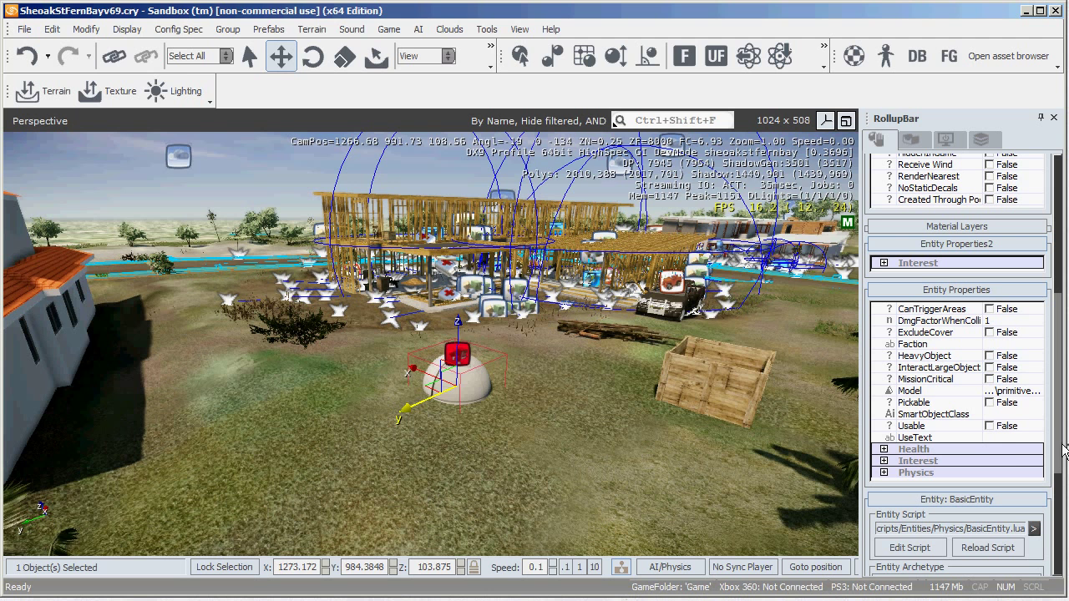
# Step: Load elevator_demo01.cgf from the SheoakStFernBay ARCH1101 folder as the entity's model
pyautogui.click(910, 390)
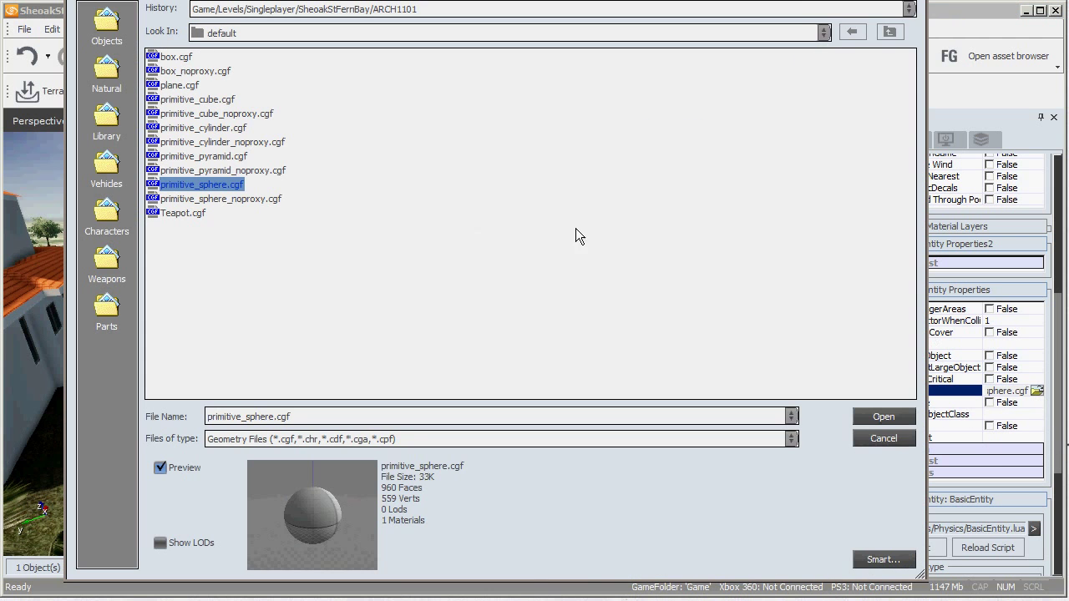
pyautogui.click(823, 32)
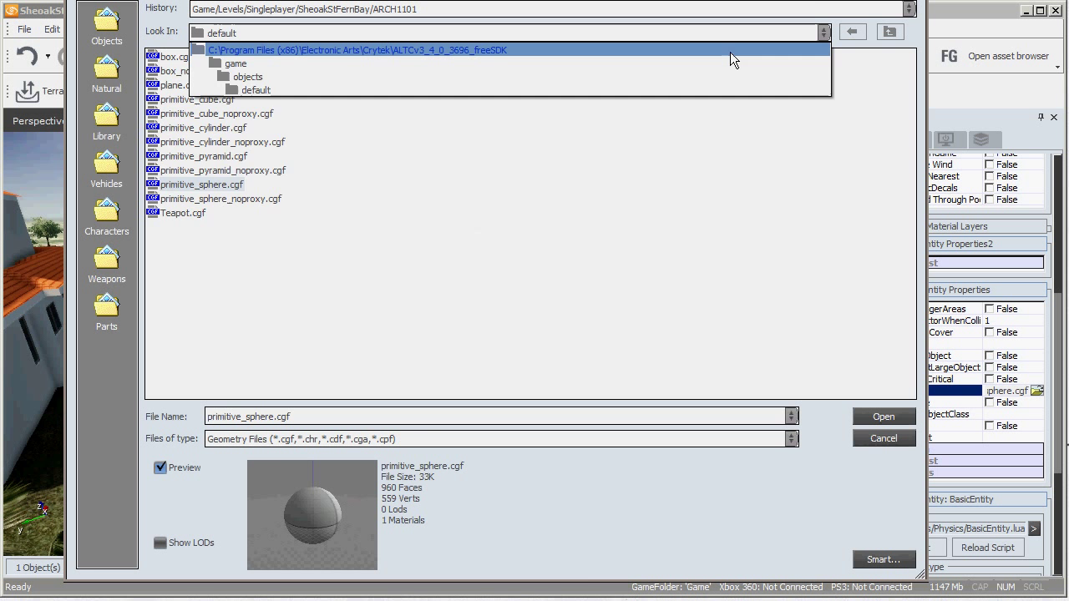
pyautogui.click(235, 63)
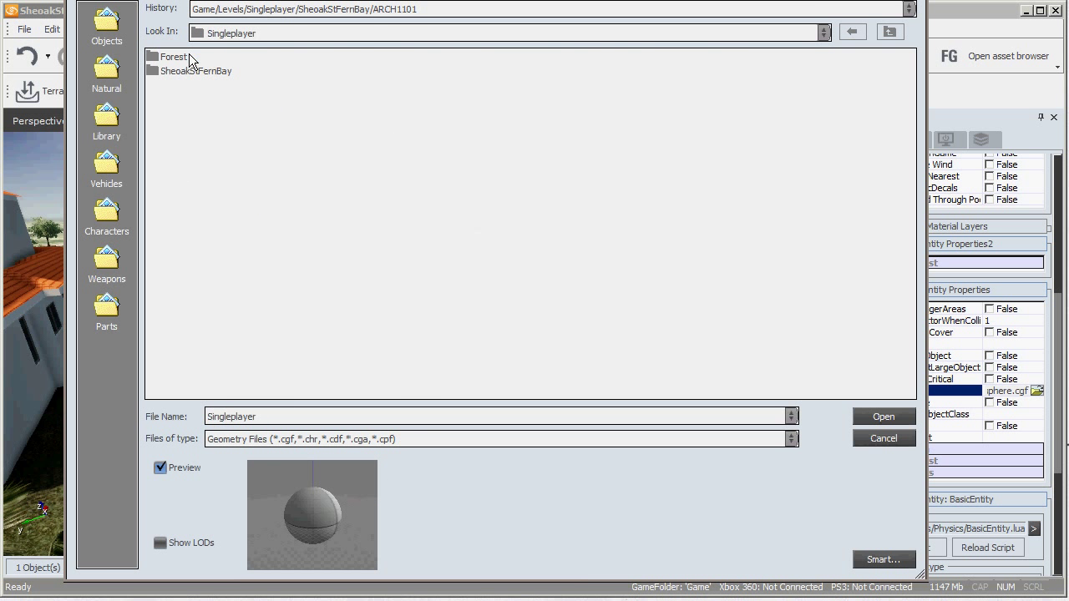
pyautogui.doubleClick(195, 71)
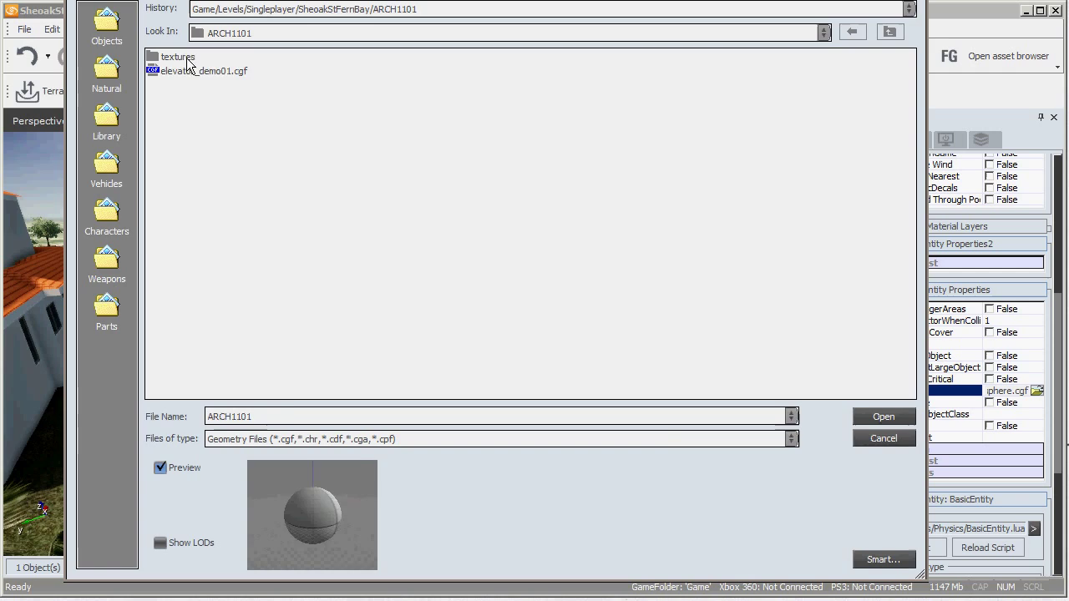
pyautogui.click(203, 71)
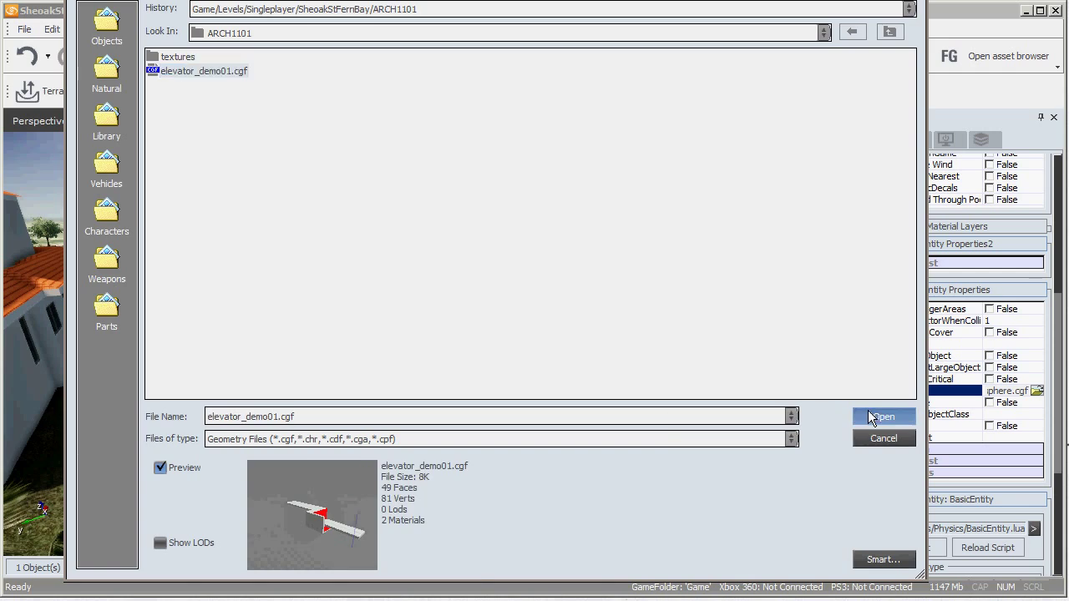
pyautogui.click(884, 416)
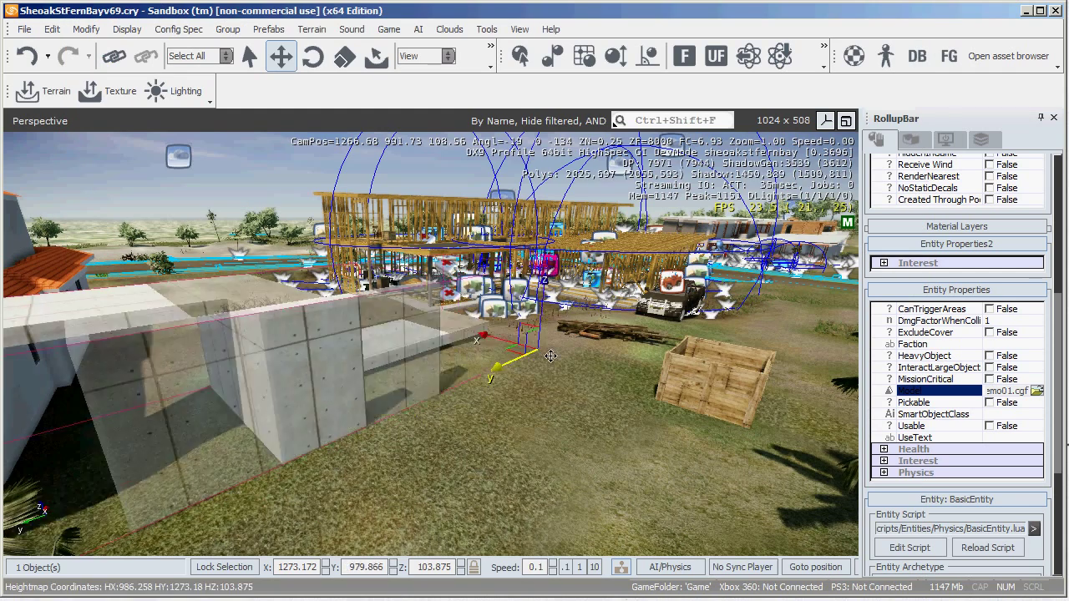
# Step: Drag the elevator near the houses and show the Flow Graph section
pyautogui.moveTo(535, 357); pyautogui.dragTo(563, 298)
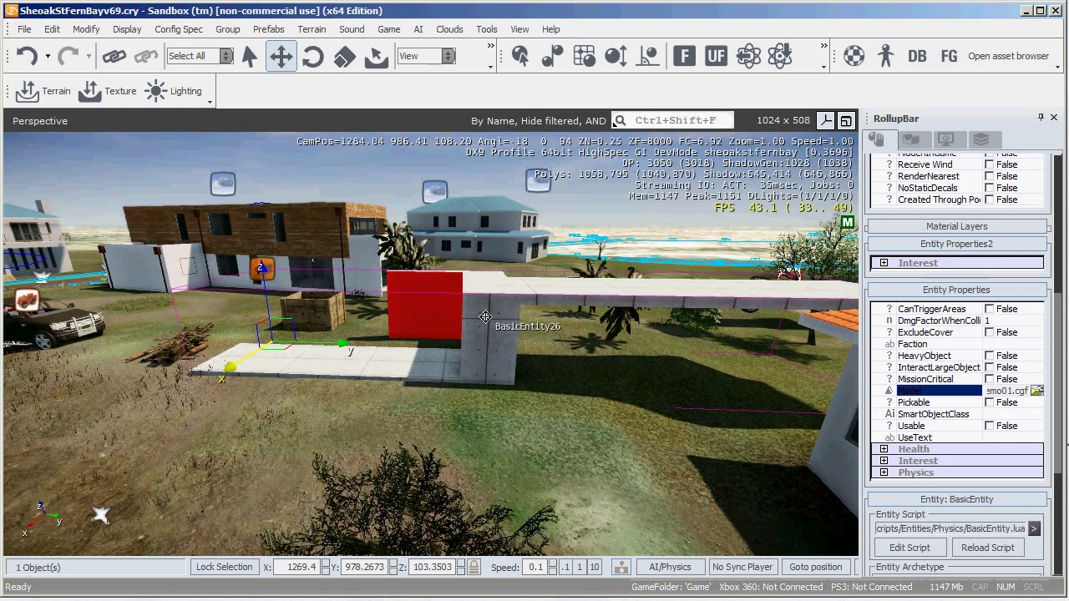
pyautogui.scroll(-3)
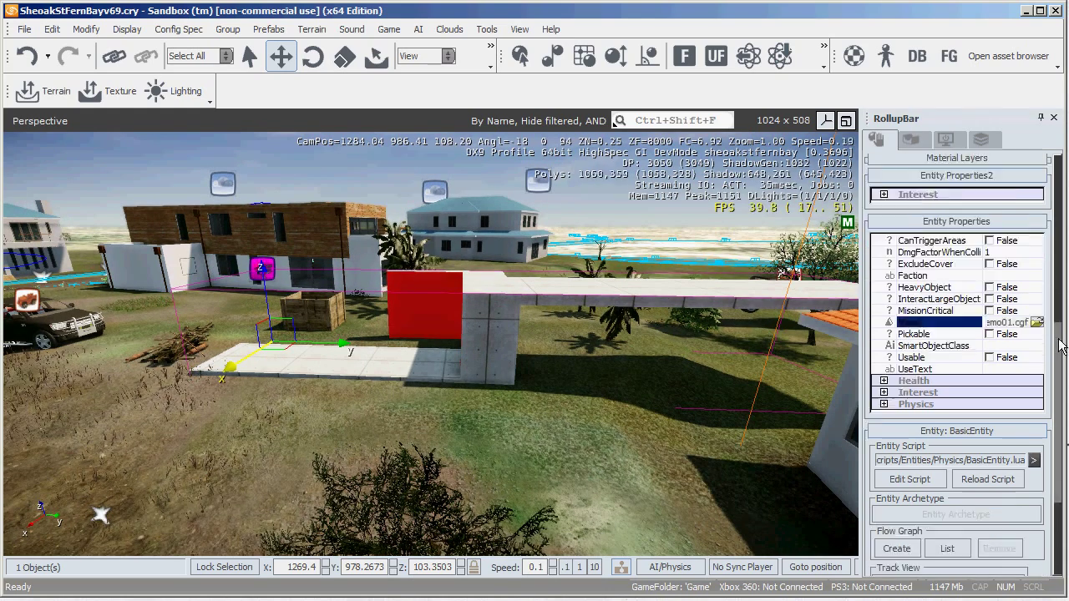
pyautogui.scroll(-3)
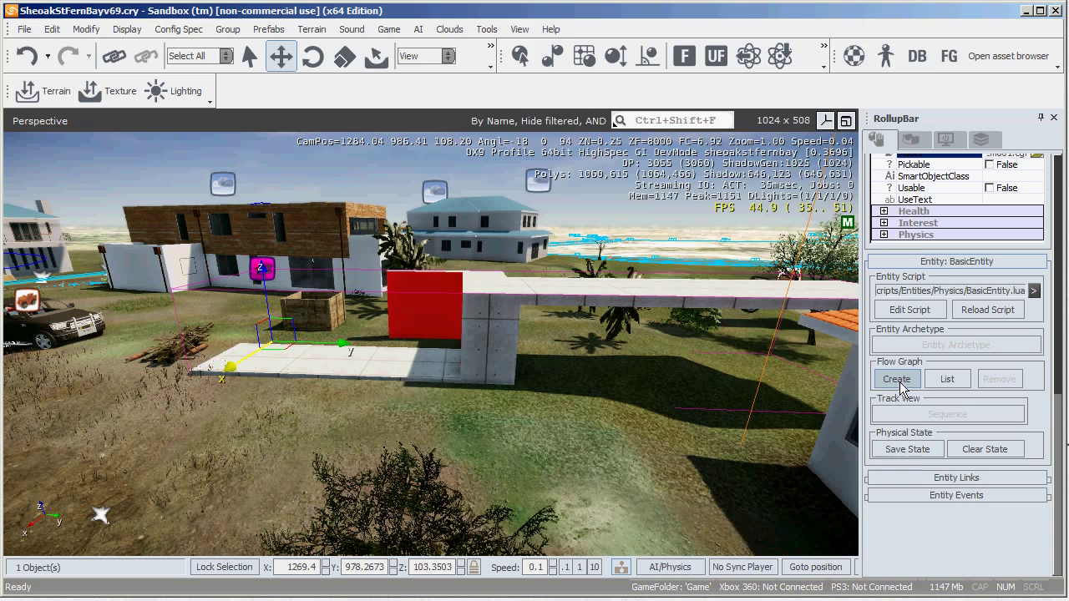
# Step: Create the entity's flow graph in a new group named arch1101_elevators
pyautogui.click(896, 379)
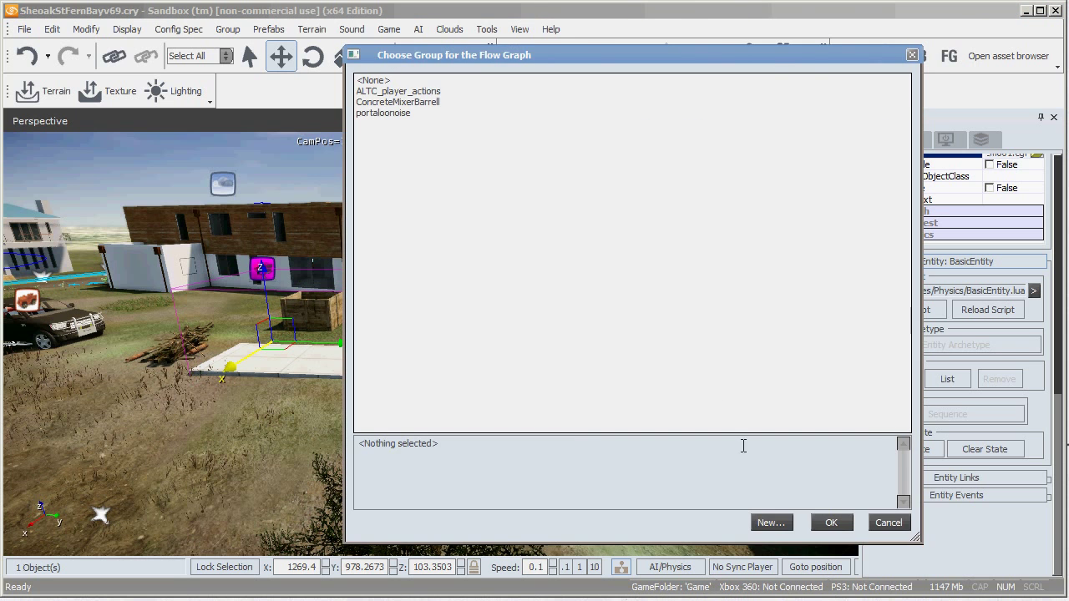
pyautogui.click(770, 522)
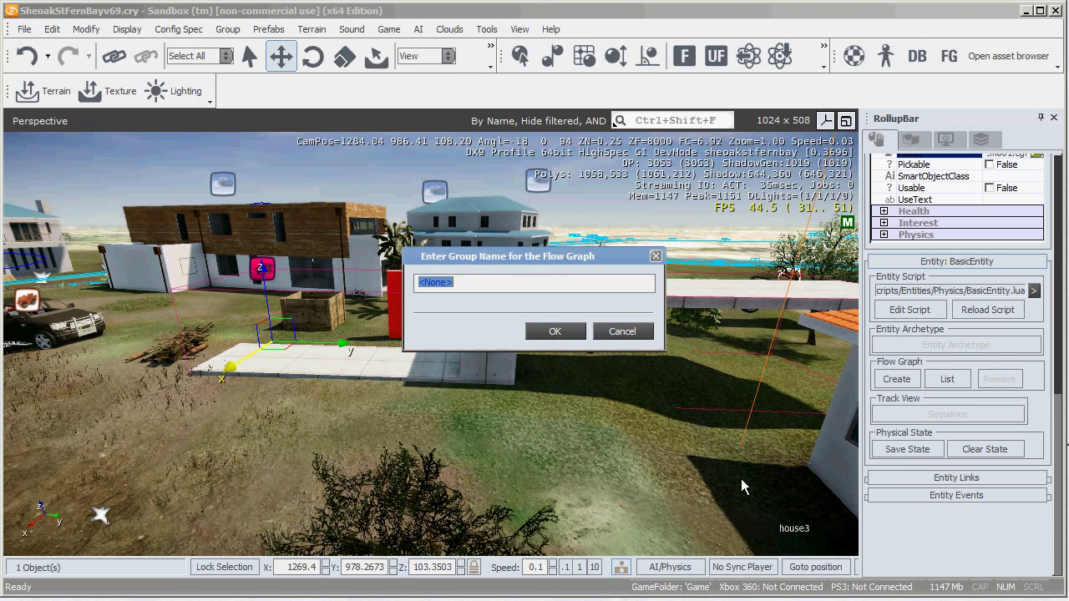
pyautogui.moveTo(459, 408)
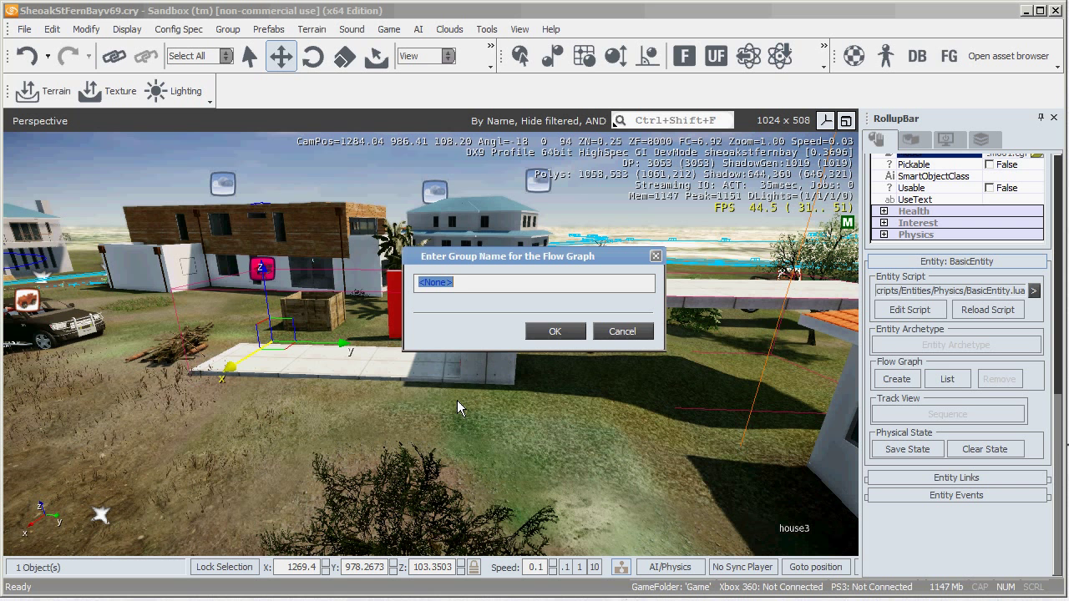
pyautogui.write('a')
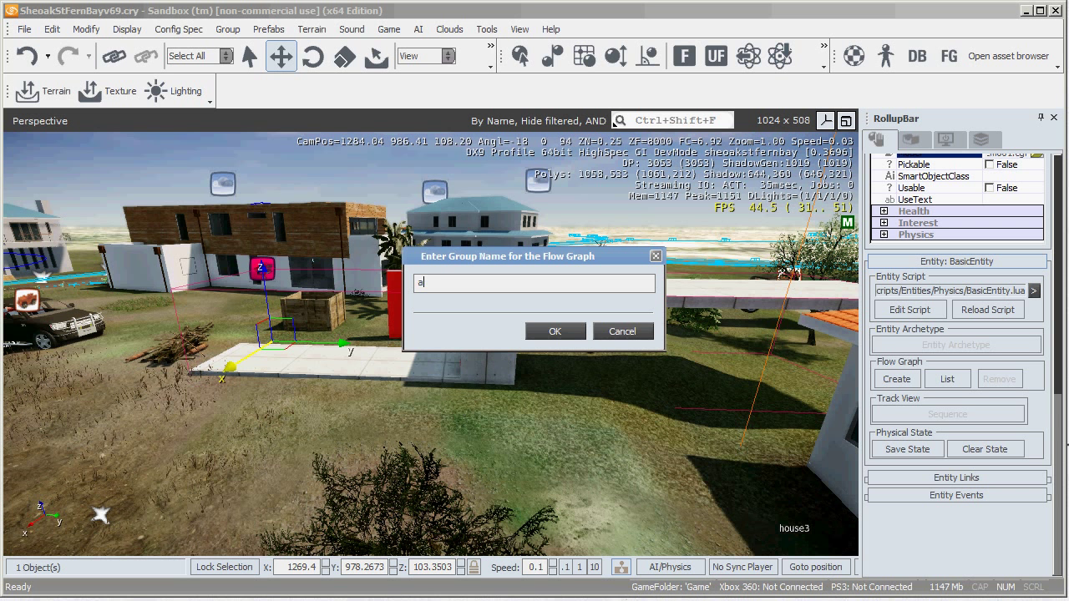
pyautogui.write('arch1101')
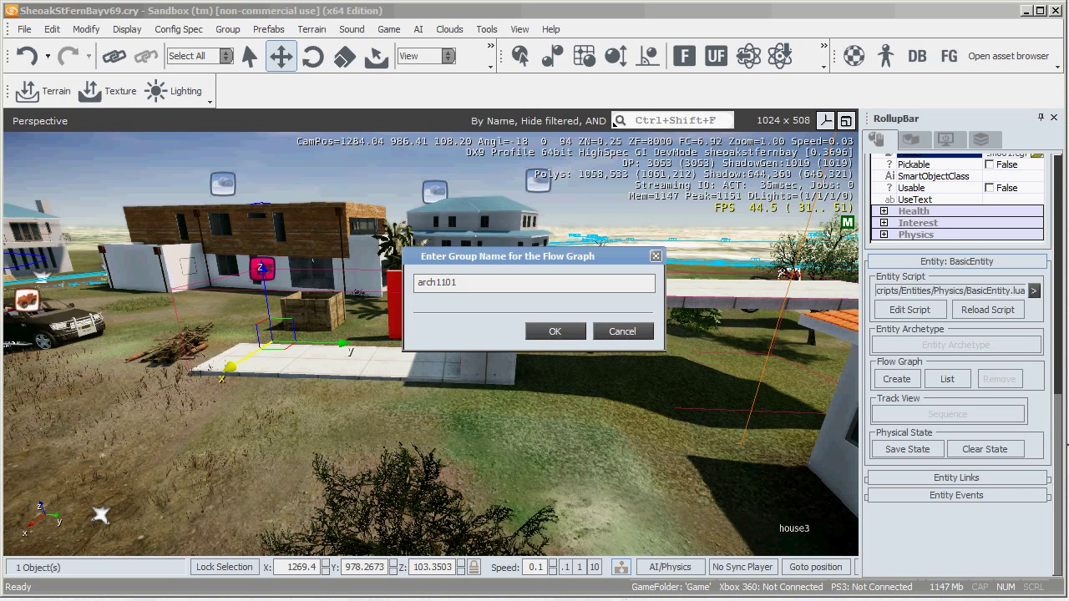
pyautogui.write('_eleva')
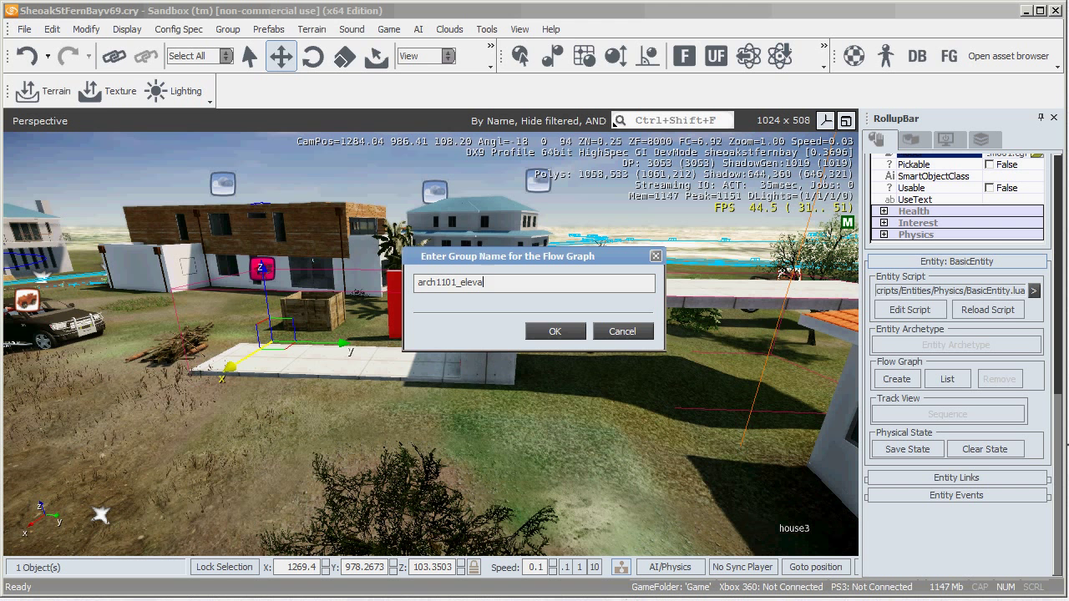
pyautogui.write('tors')
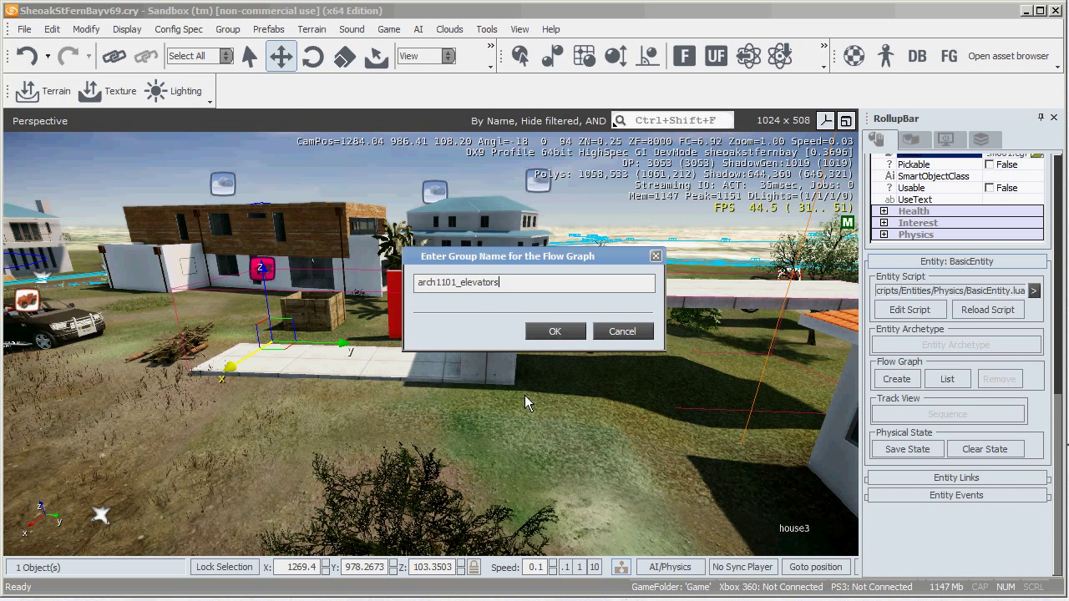
pyautogui.click(554, 332)
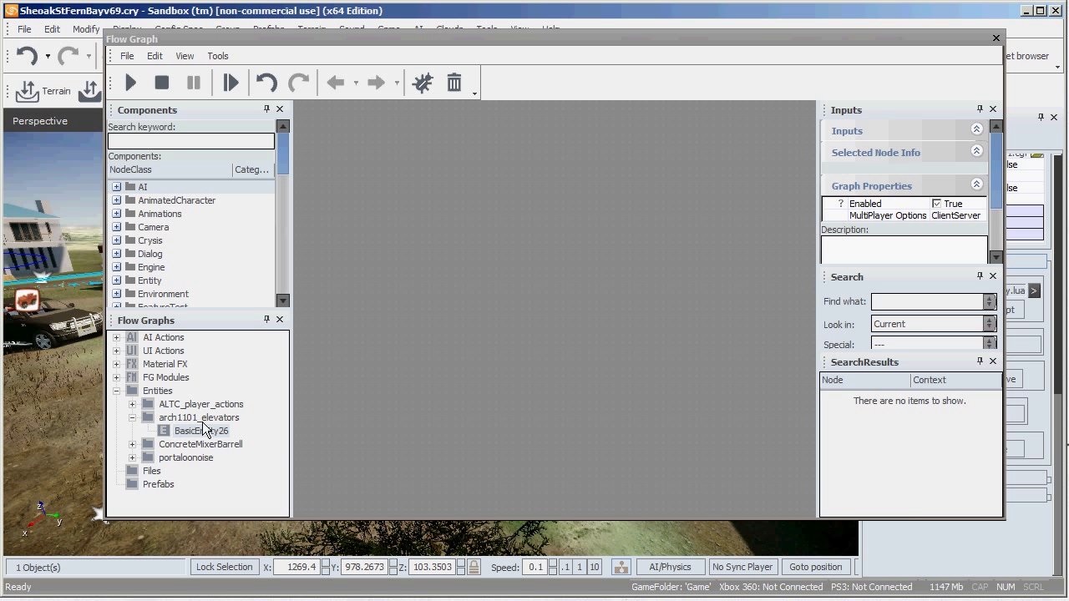
# Step: Select the arch1101_elevators graph in the Flow Graph editor
pyautogui.click(198, 417)
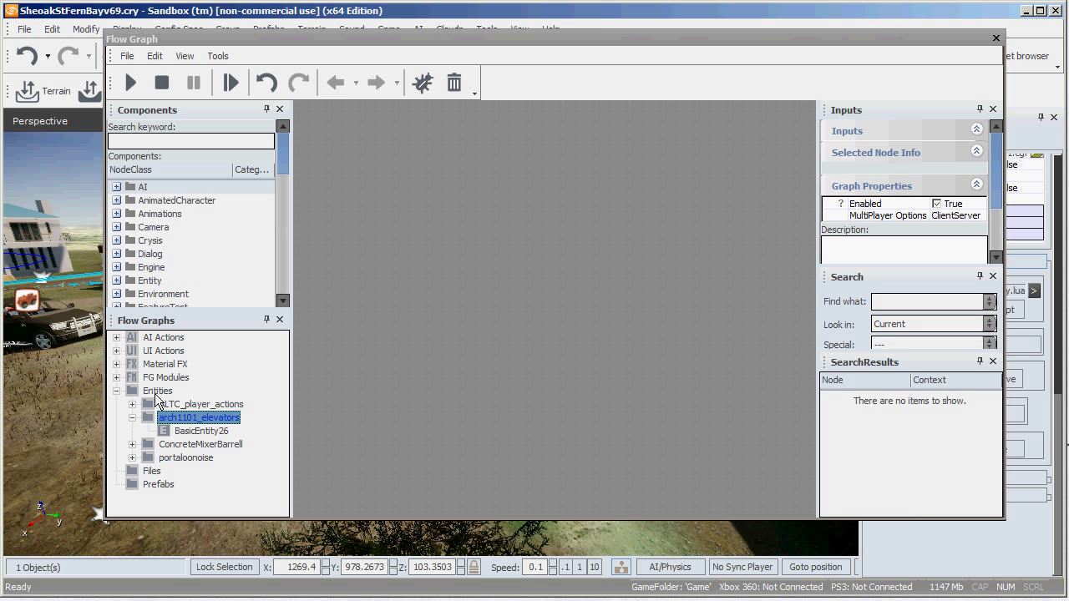
pyautogui.moveTo(176, 396)
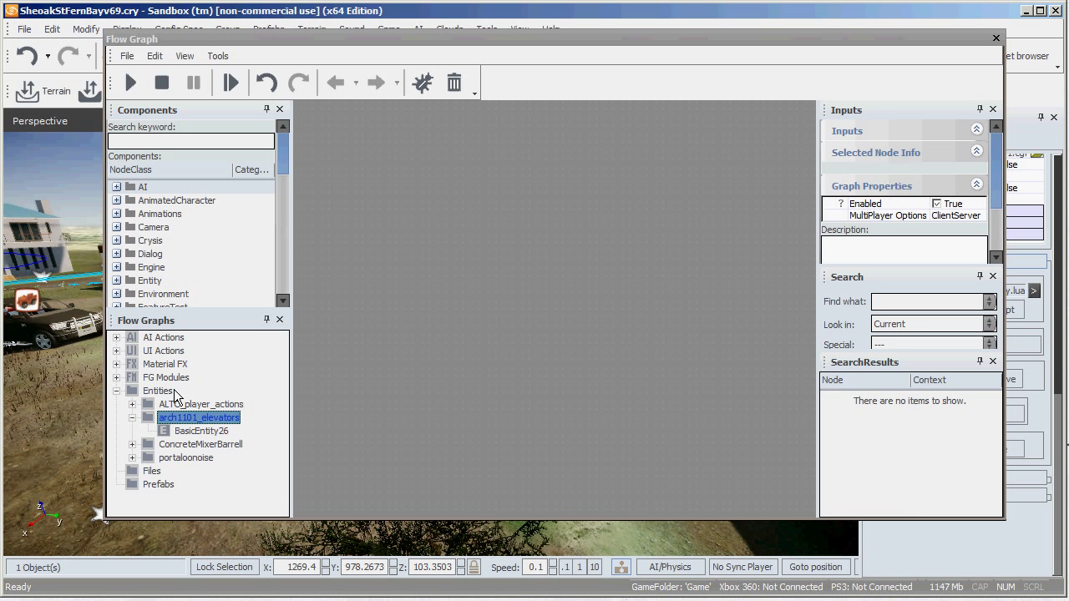
pyautogui.moveTo(448, 307)
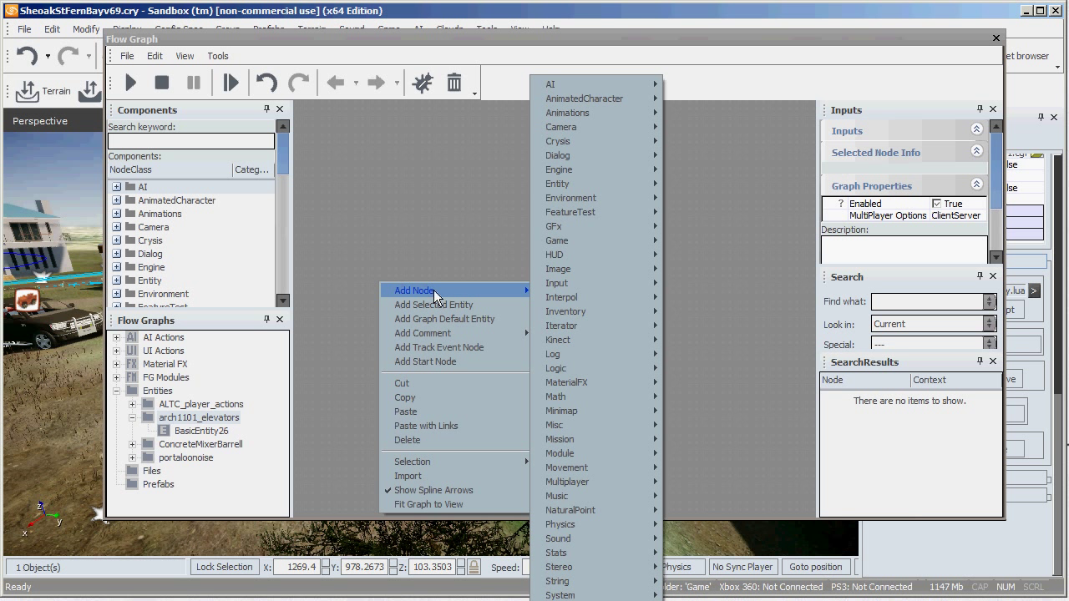
pyautogui.moveTo(576, 283)
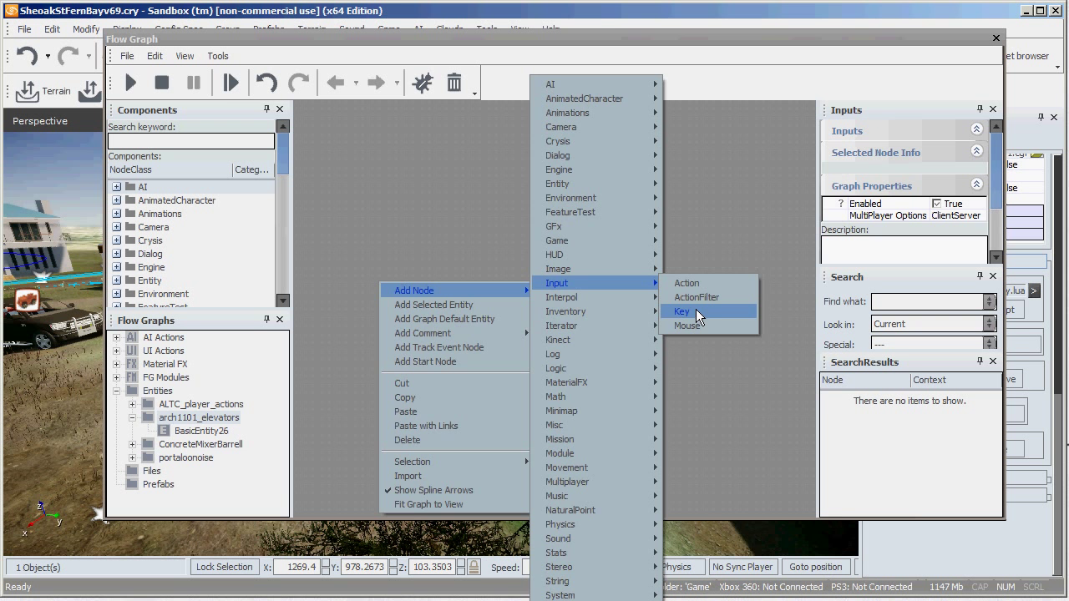
# Step: Add Input:Key nodes for keys o and p
pyautogui.click(682, 312)
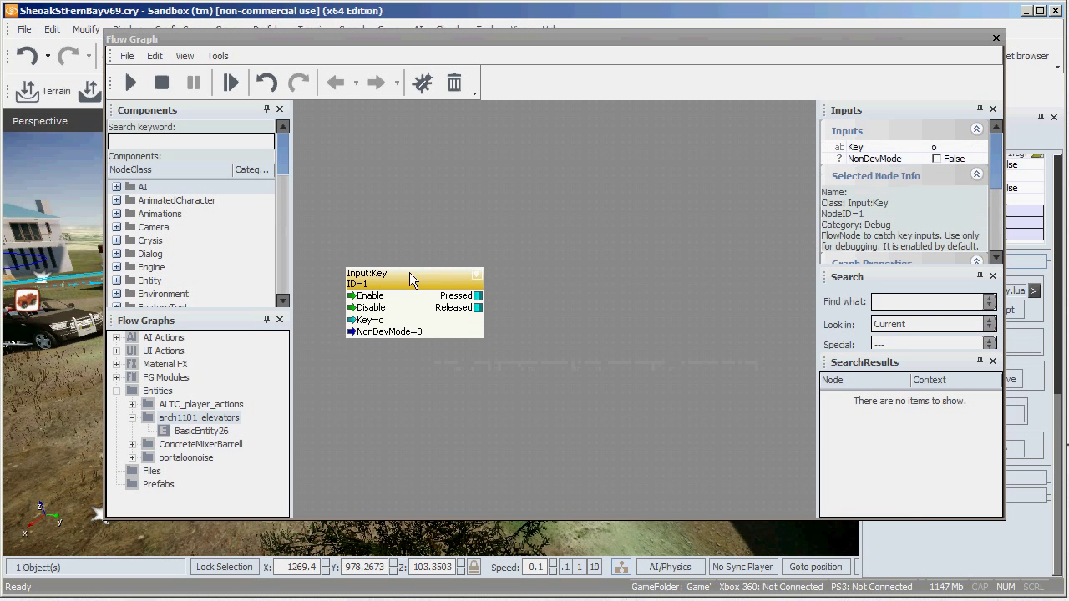
pyautogui.moveTo(409, 433)
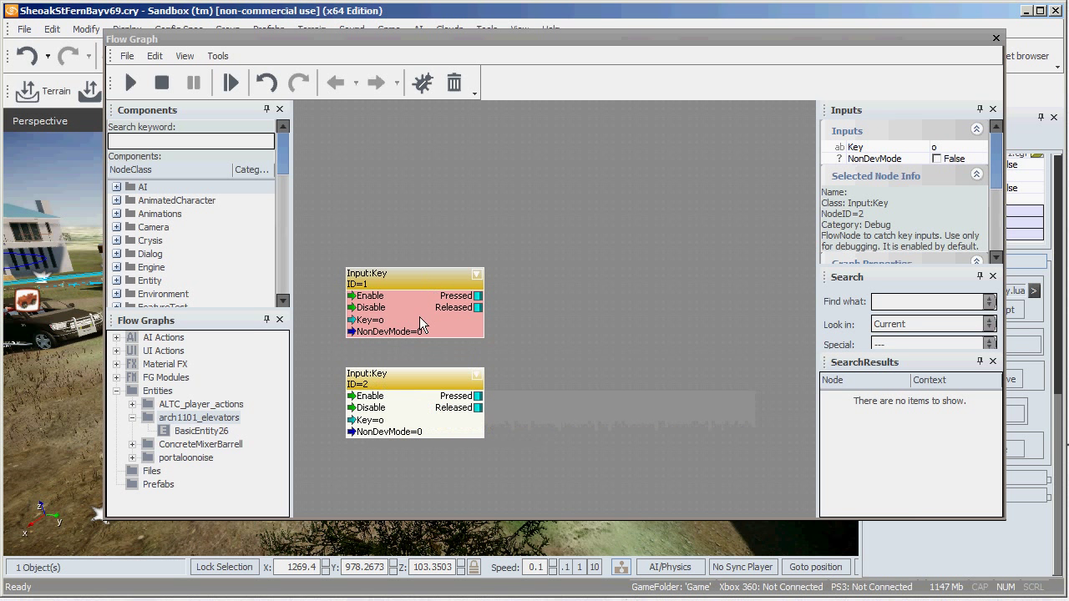
pyautogui.doubleClick(384, 419)
pyautogui.write('p')
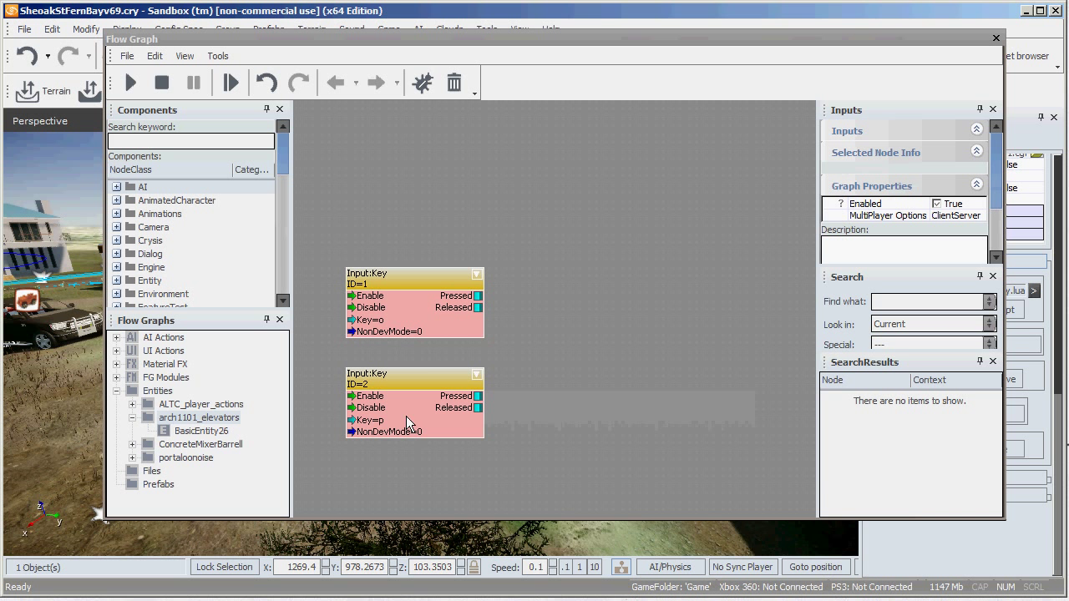
pyautogui.moveTo(590, 395)
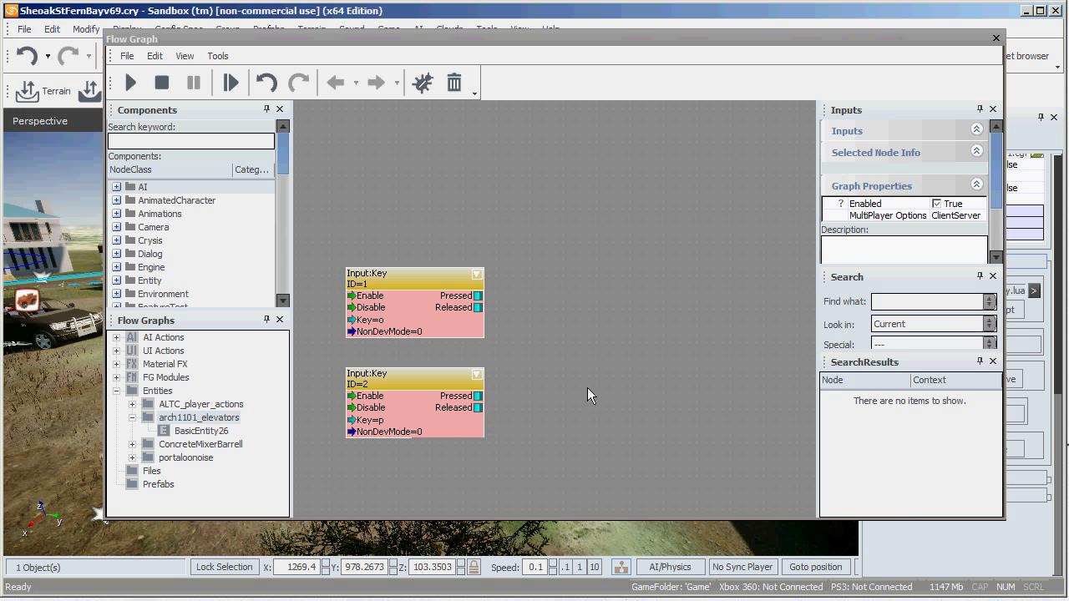
# Step: Add a Misc Start node and position it above the key nodes
pyautogui.rightClick(590, 395)
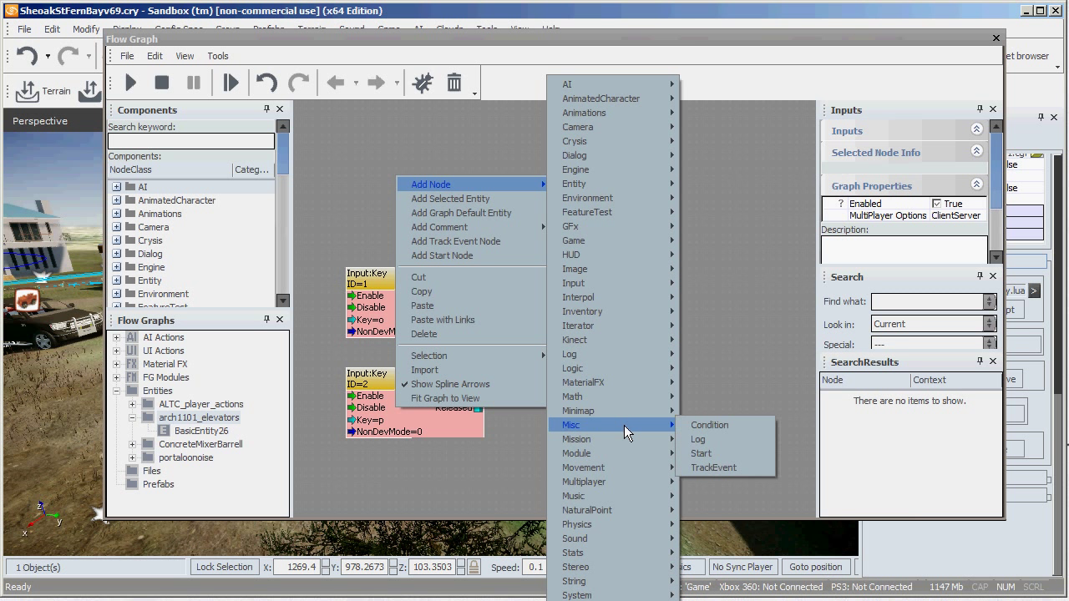
pyautogui.click(701, 453)
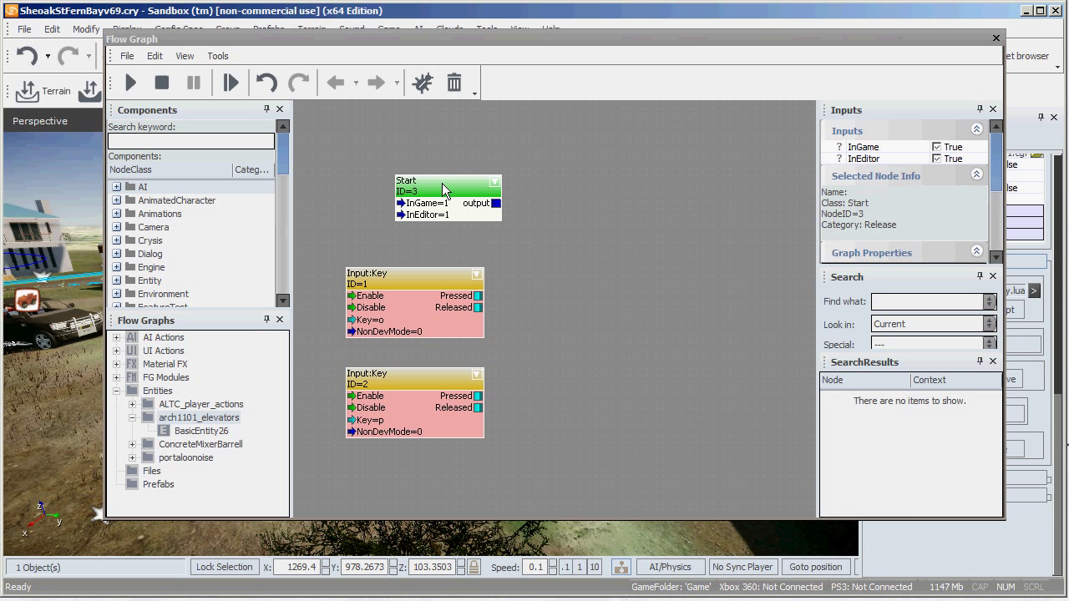
pyautogui.moveTo(447, 182); pyautogui.dragTo(406, 174)
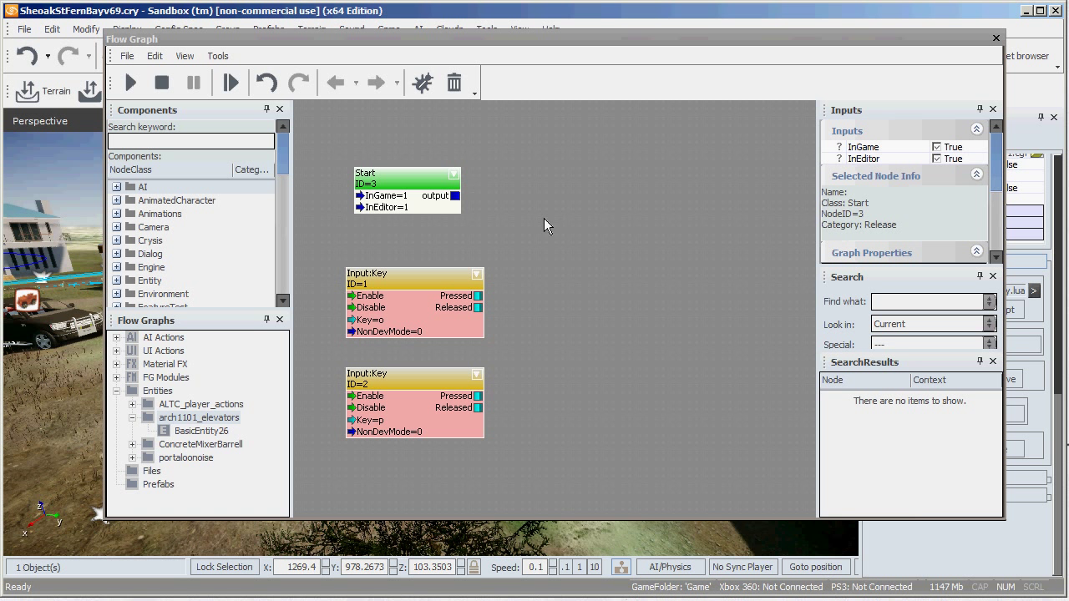
pyautogui.moveTo(498, 220)
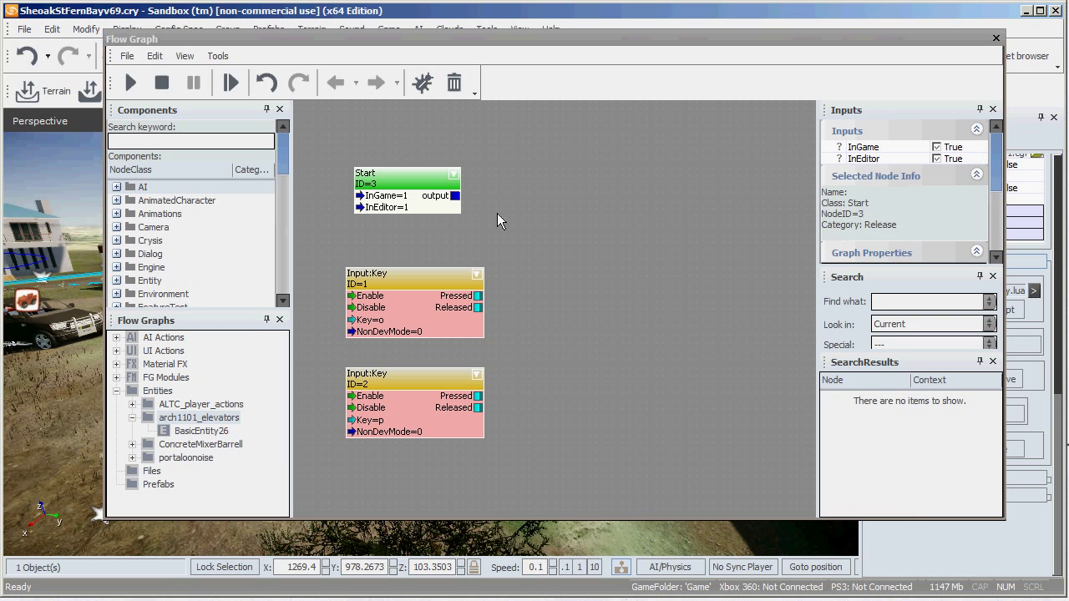
pyautogui.moveTo(526, 209)
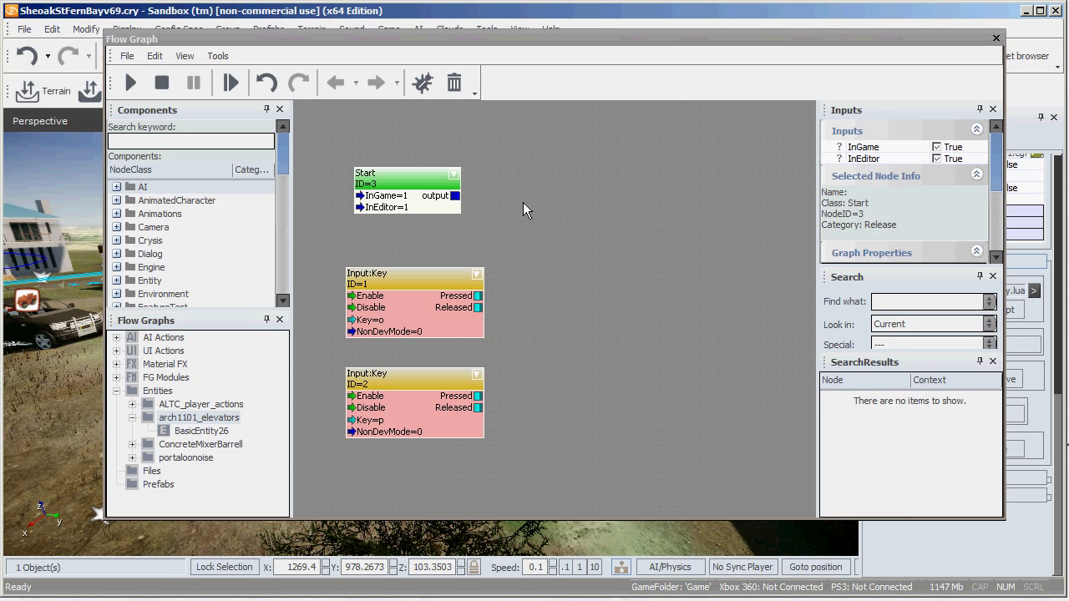
# Step: Add an Entity:GetPos node and assign it the graph entity
pyautogui.rightClick(526, 209)
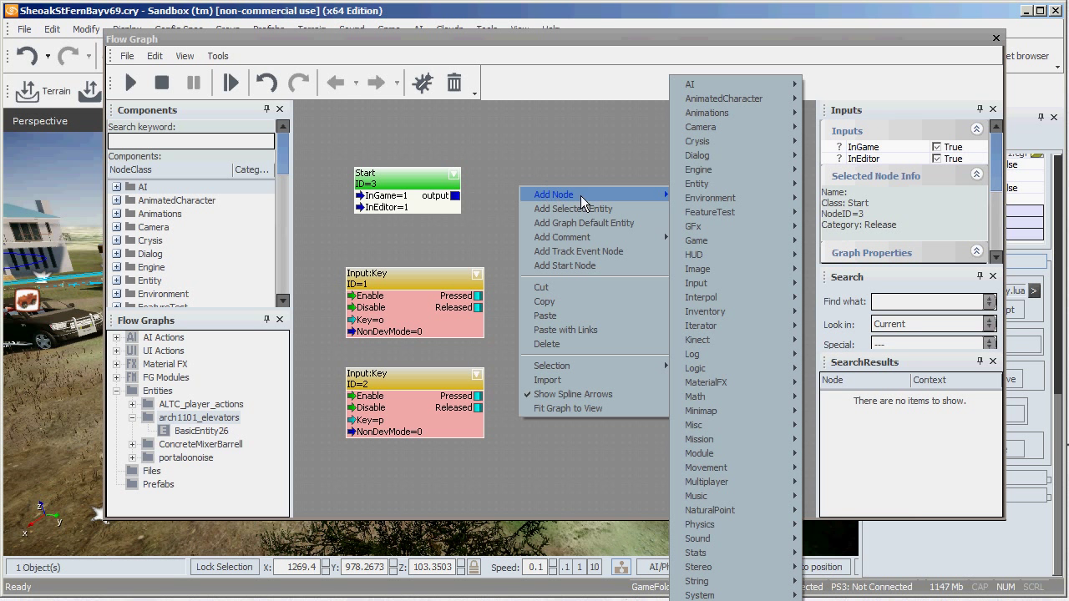
pyautogui.moveTo(707, 183)
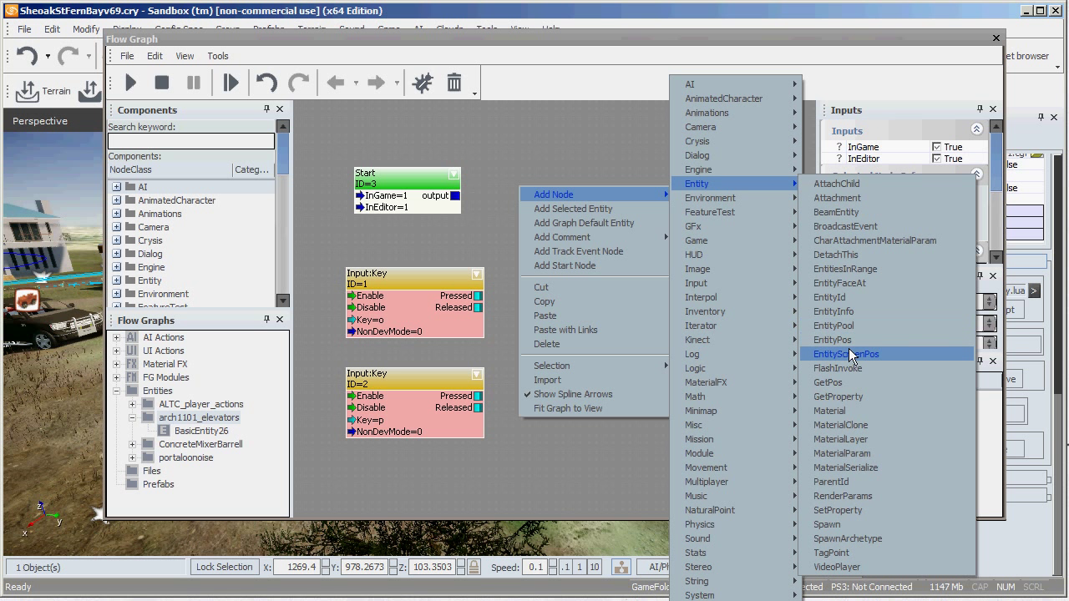
pyautogui.moveTo(848, 383)
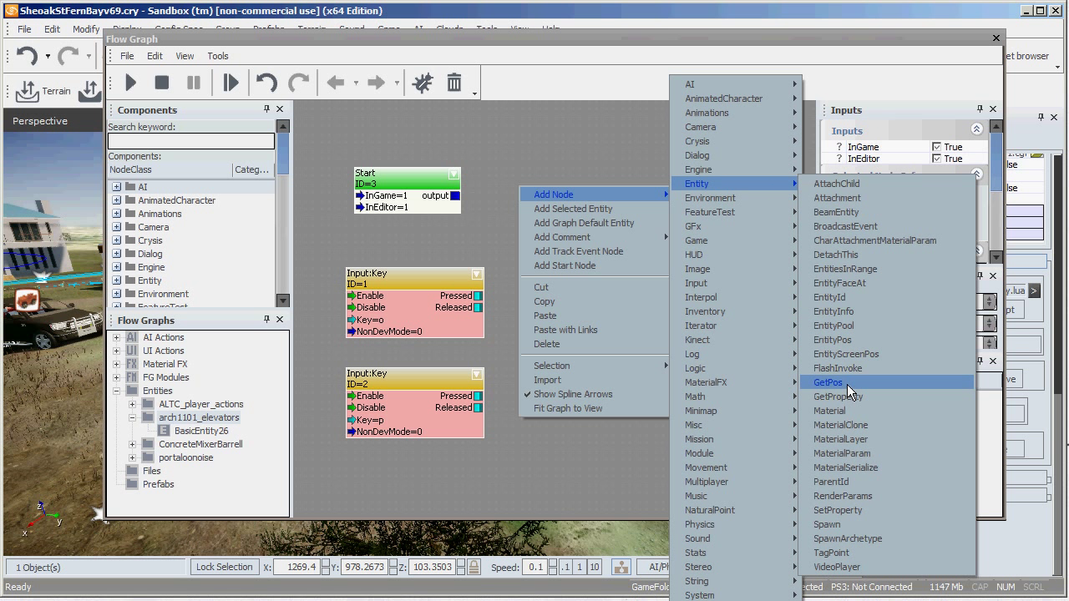
pyautogui.click(827, 382)
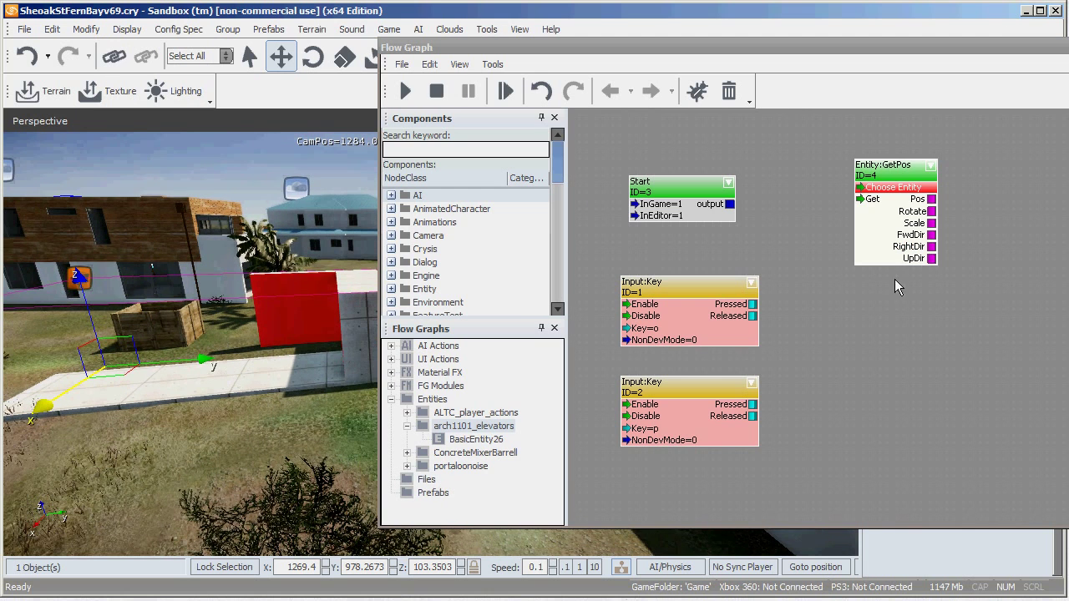
pyautogui.rightClick(895, 187)
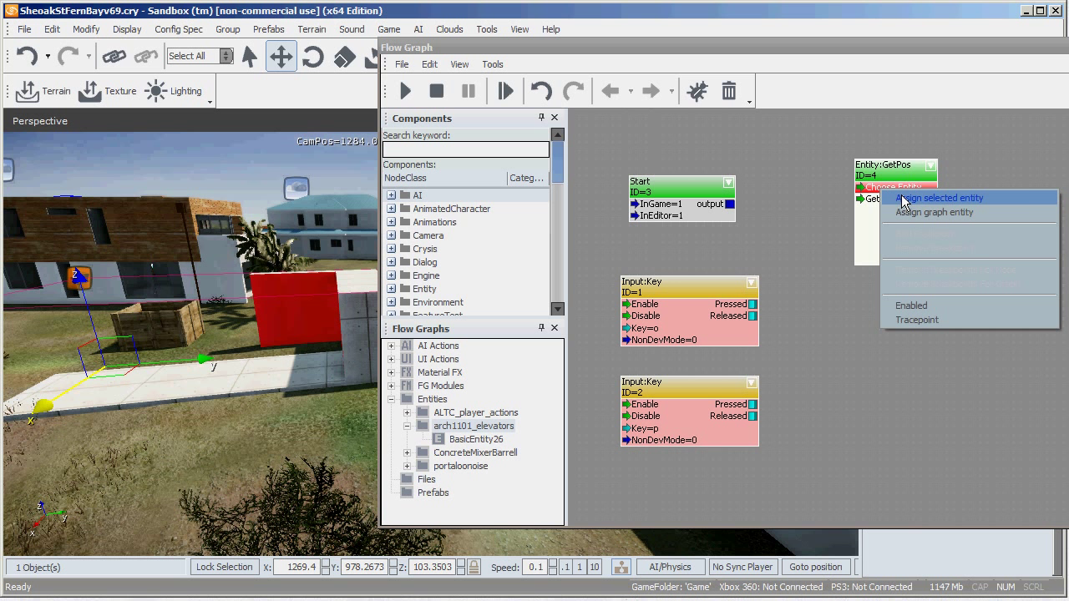
pyautogui.moveTo(915, 212)
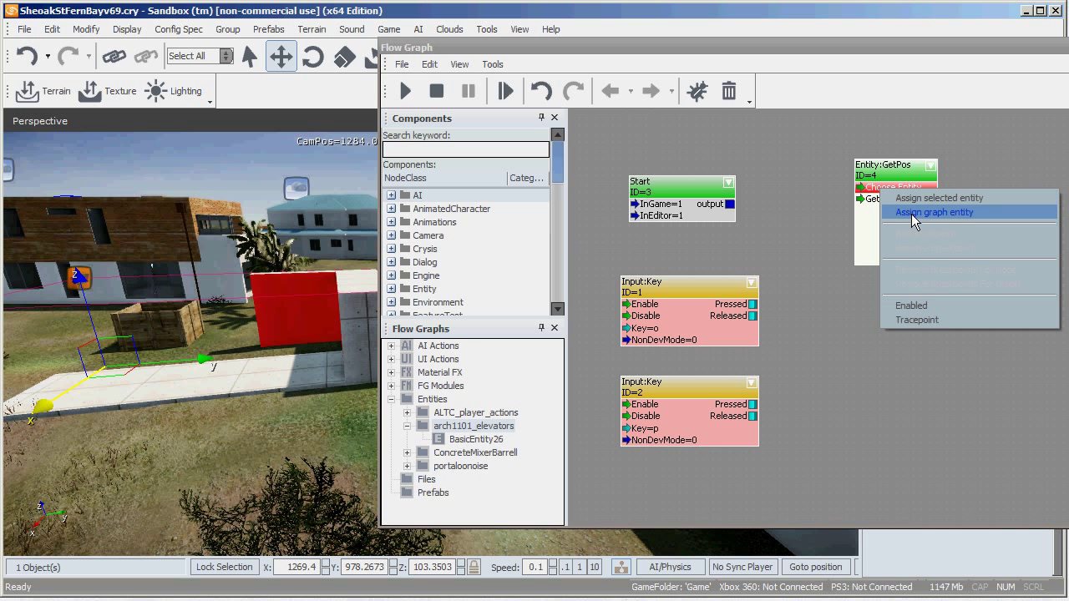
pyautogui.moveTo(939, 198)
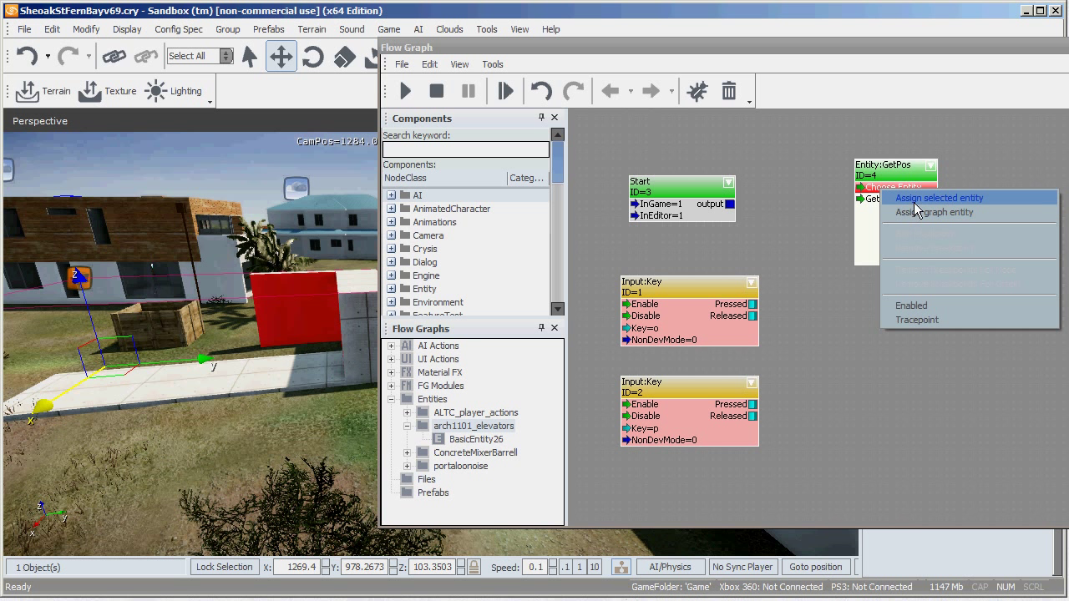
pyautogui.click(939, 198)
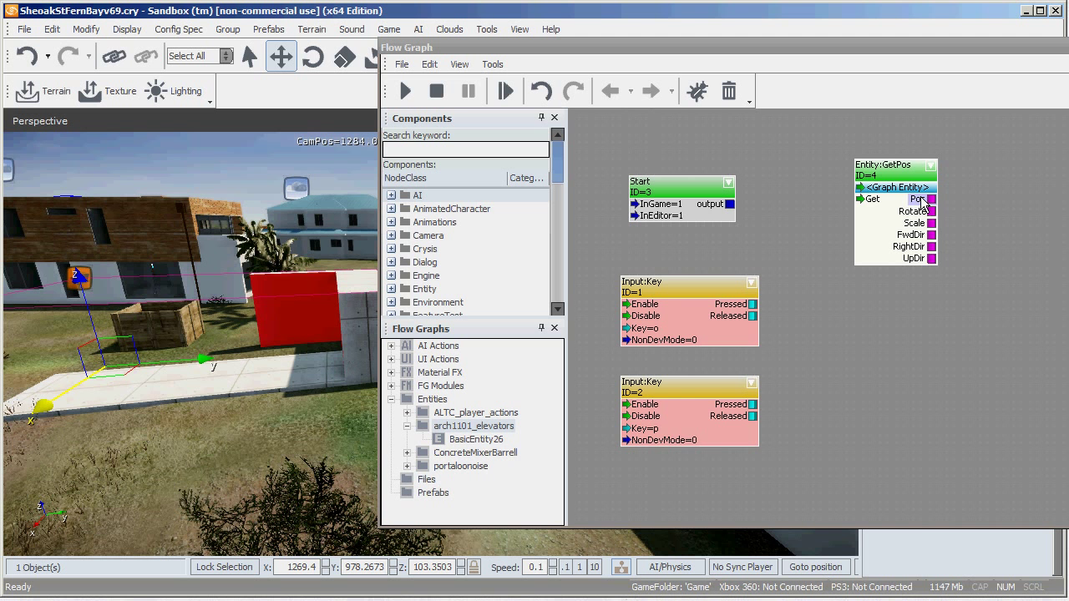
pyautogui.moveTo(916, 199)
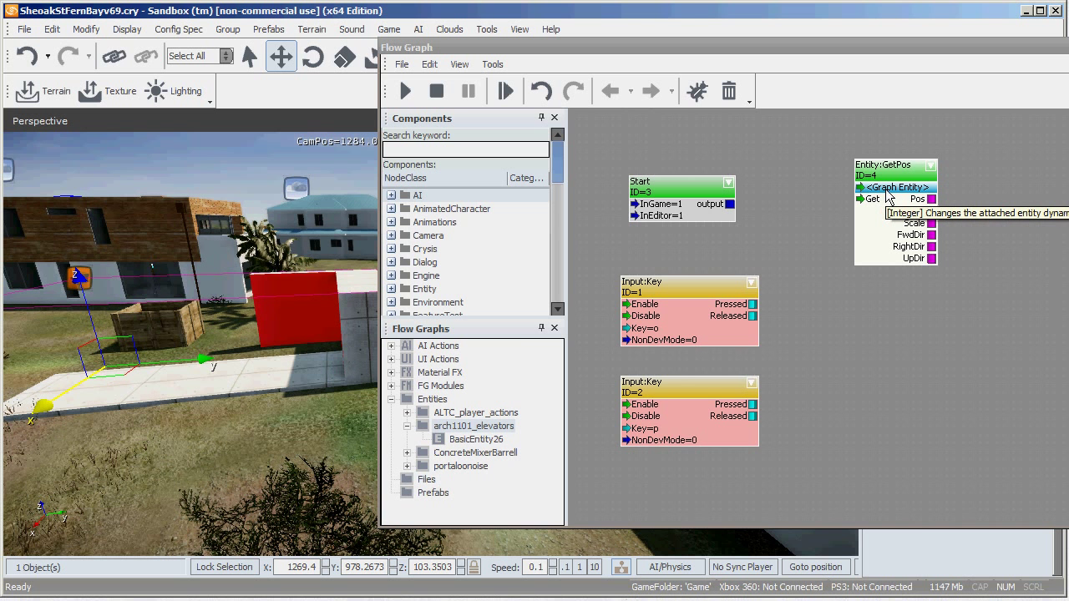
pyautogui.moveTo(873, 199)
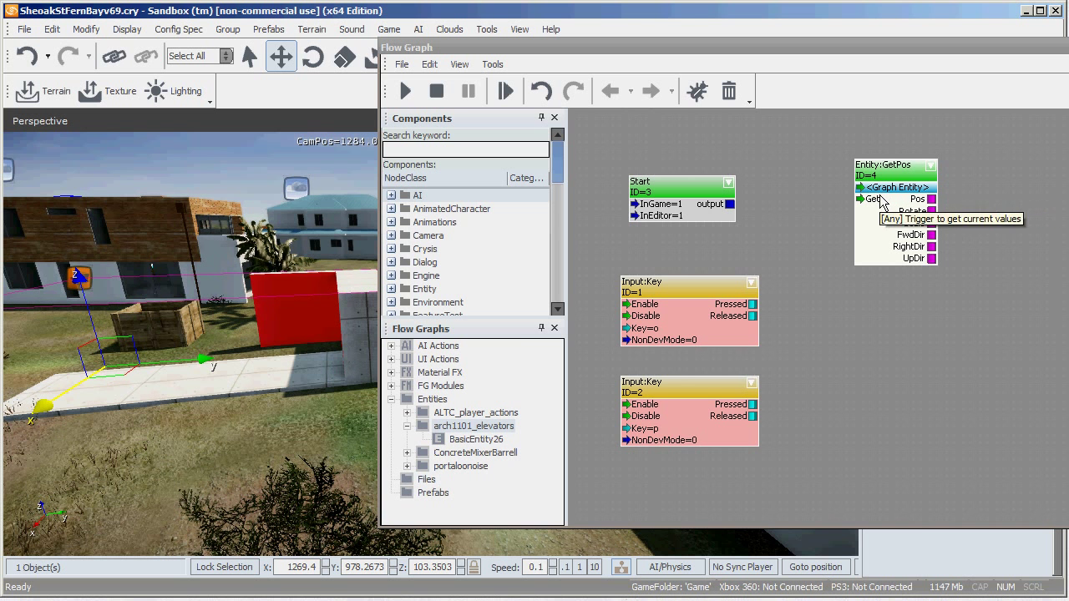
pyautogui.moveTo(904, 63)
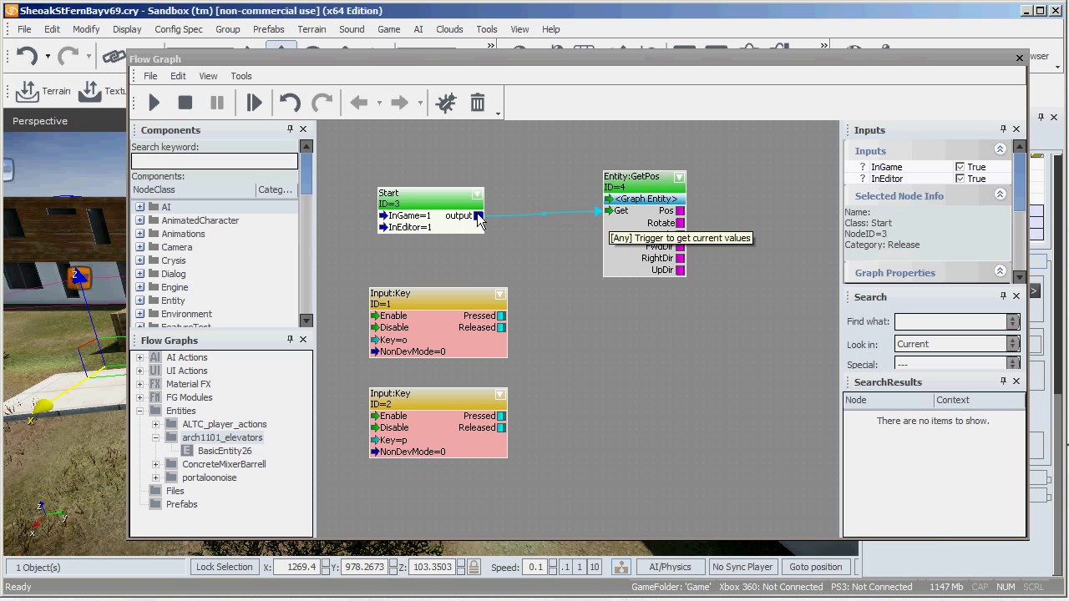
pyautogui.moveTo(455, 230)
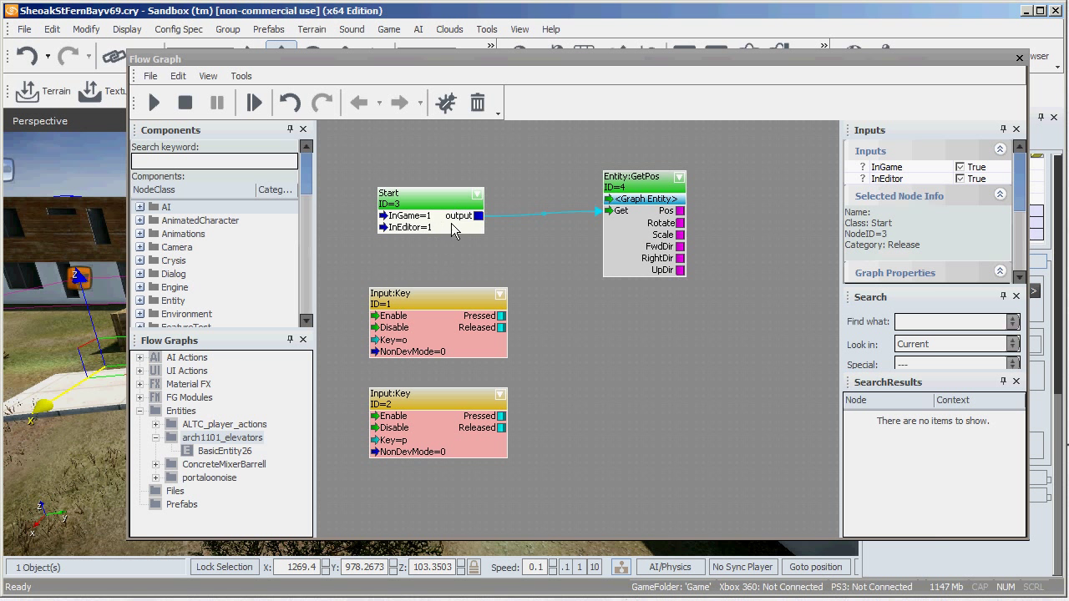
pyautogui.moveTo(605, 213)
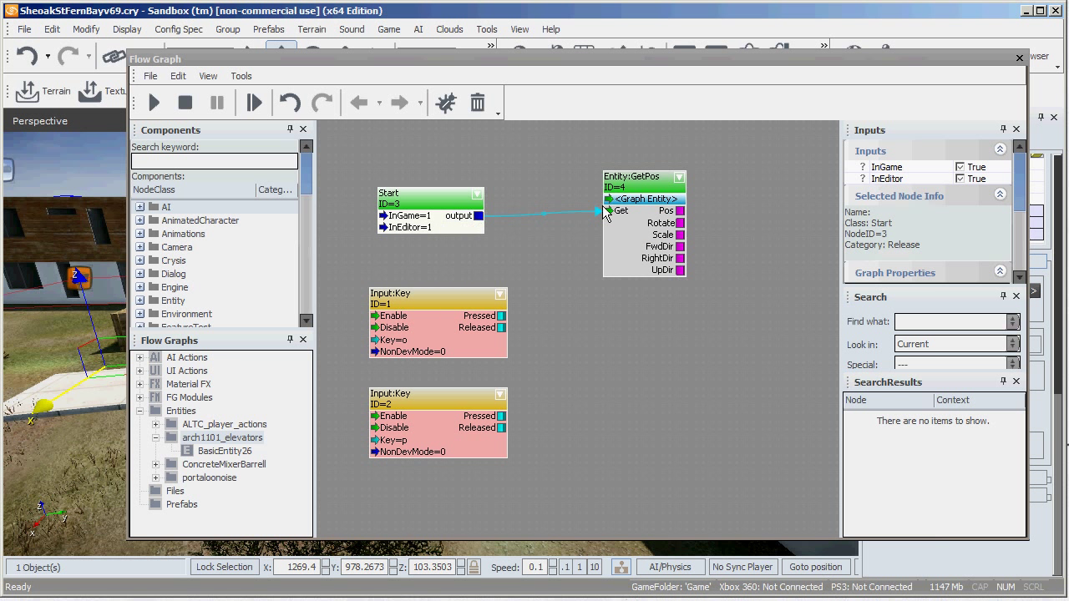
pyautogui.moveTo(644, 210)
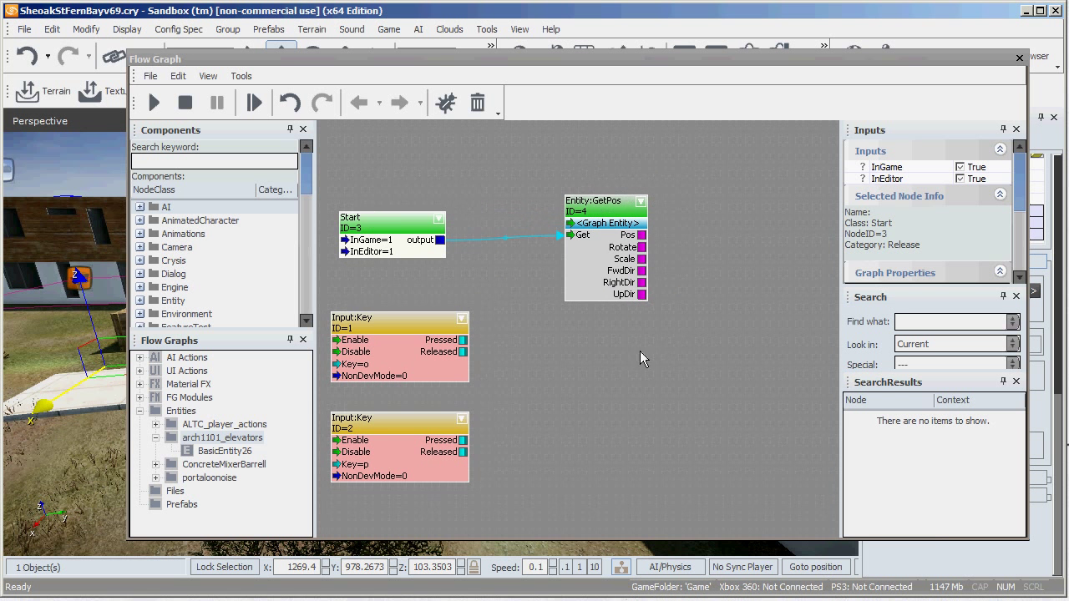
pyautogui.moveTo(660, 272)
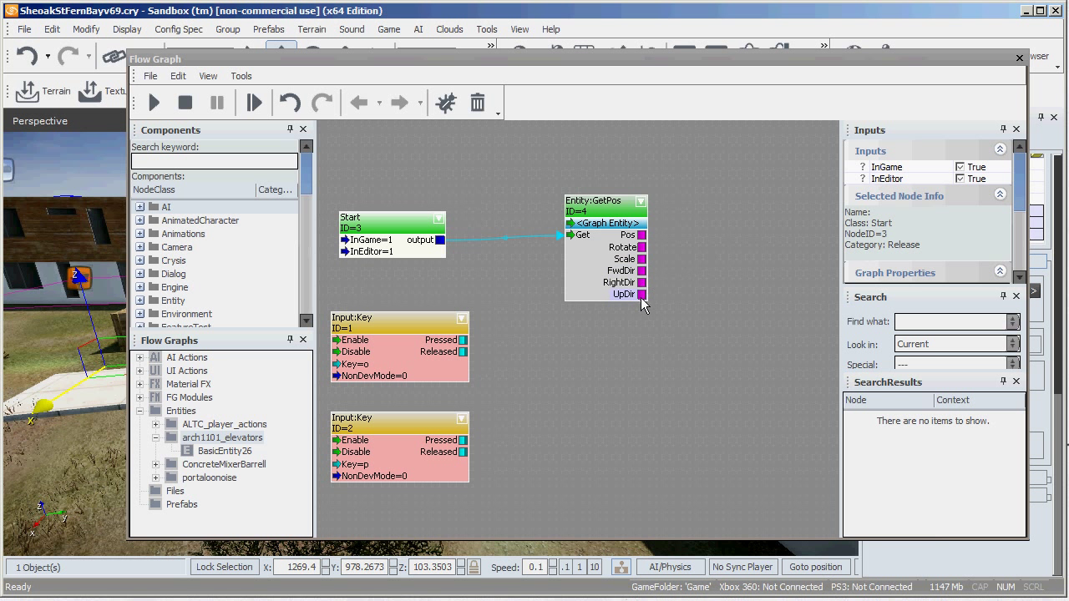
pyautogui.moveTo(652, 309)
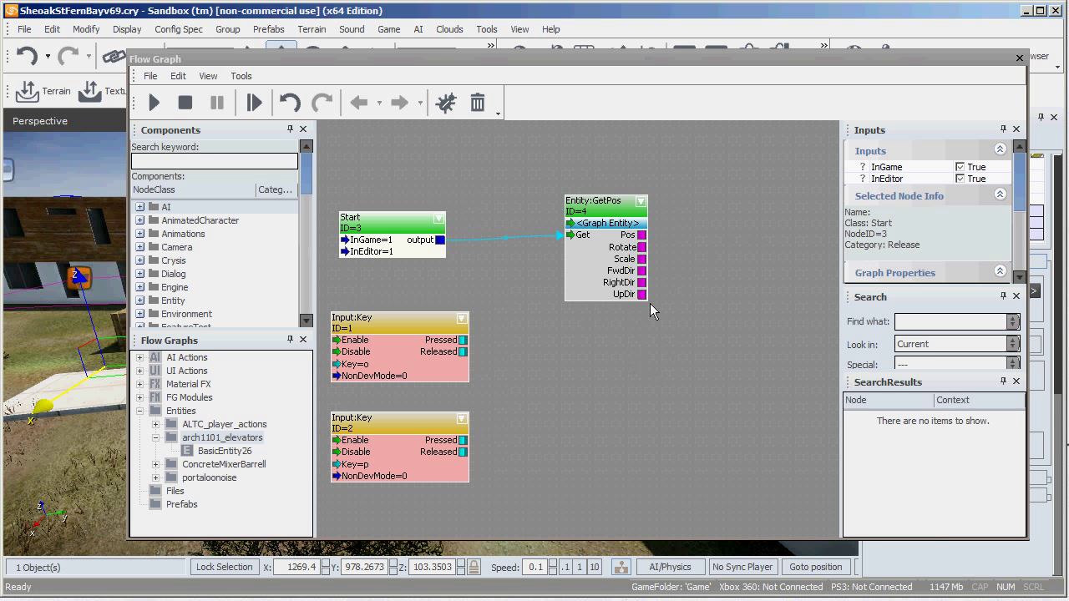
pyautogui.moveTo(725, 347)
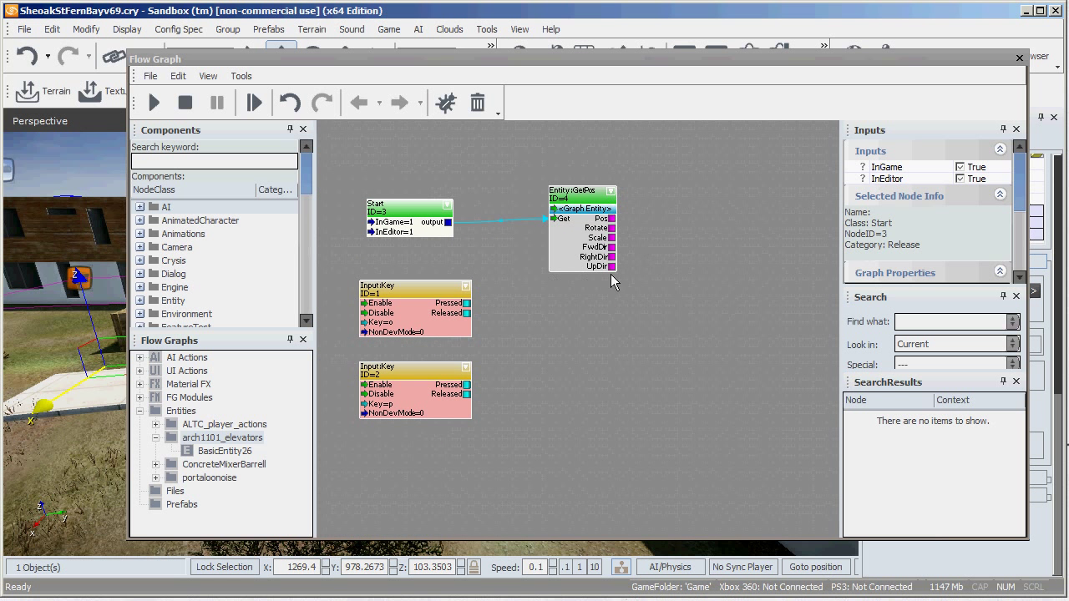
pyautogui.moveTo(663, 224)
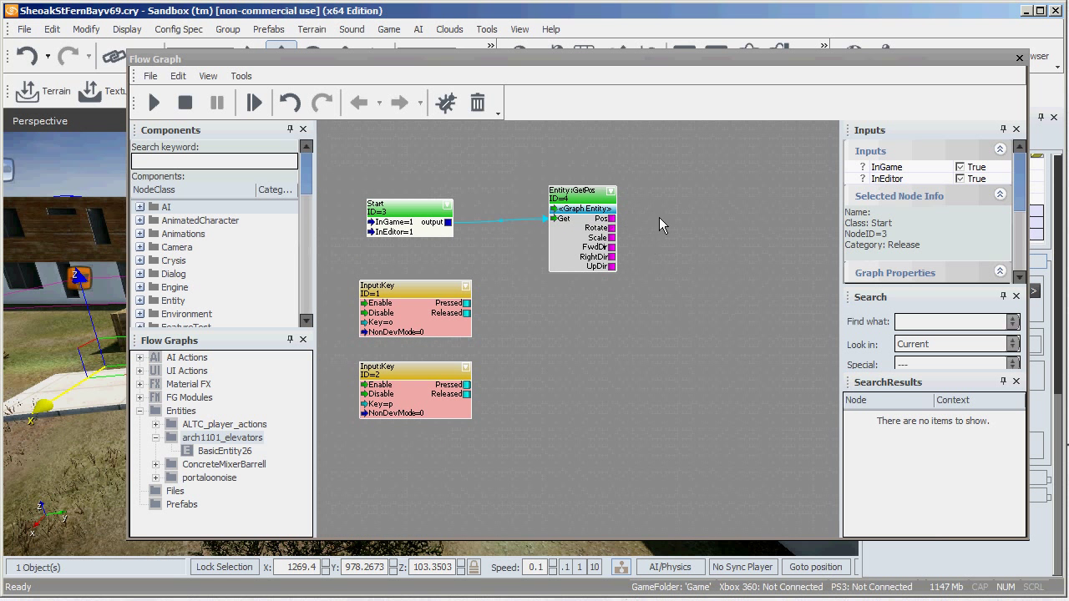
pyautogui.moveTo(713, 243)
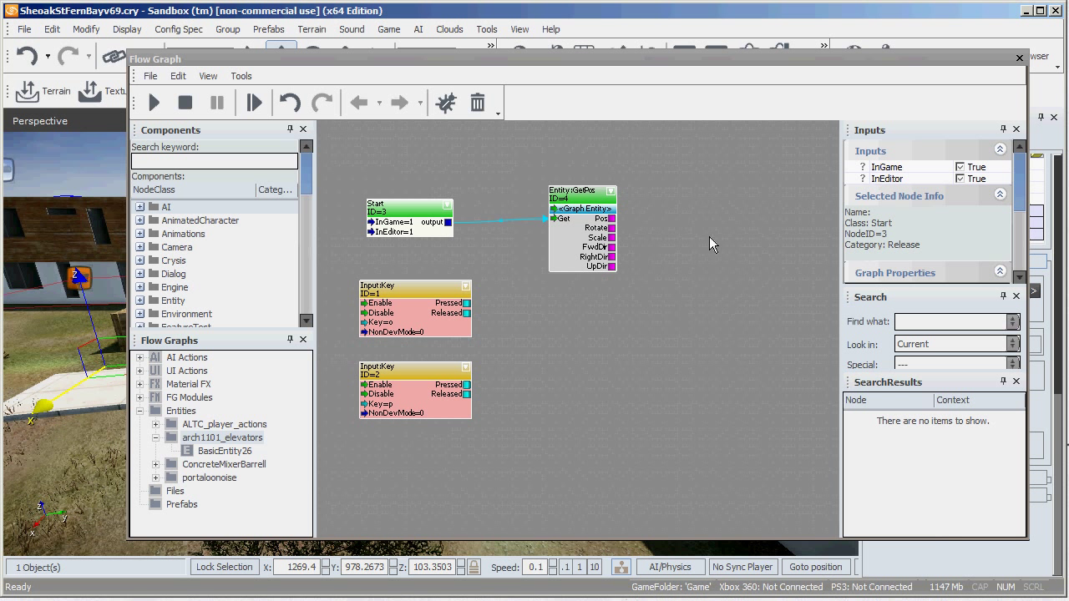
pyautogui.click(572, 190)
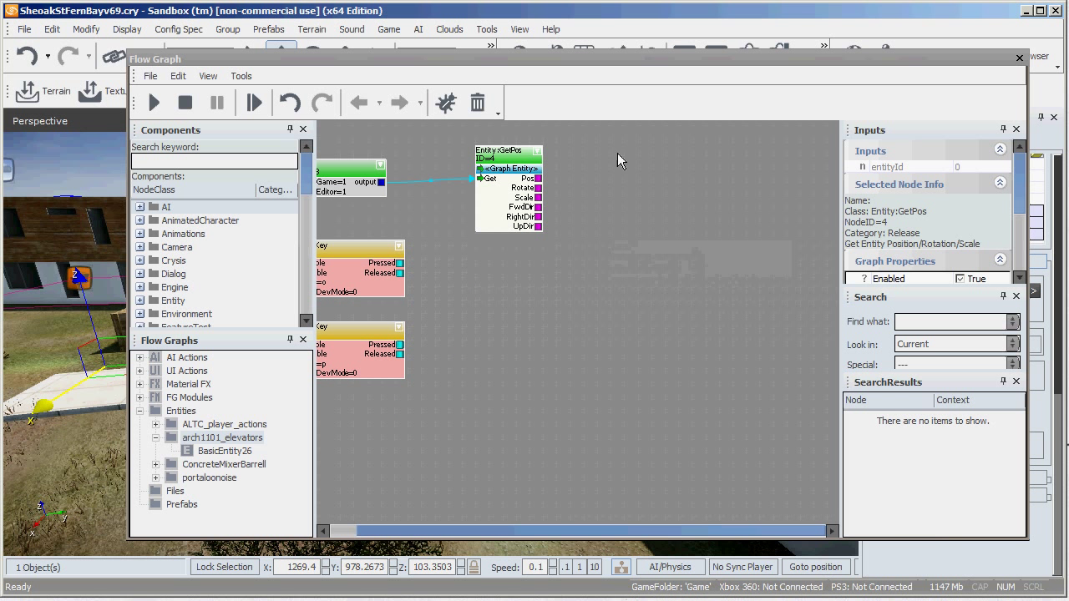
# Step: Add a Math:AddVec3 node taking GetPos Pos as A, with B offset 0,0,10
pyautogui.rightClick(620, 160)
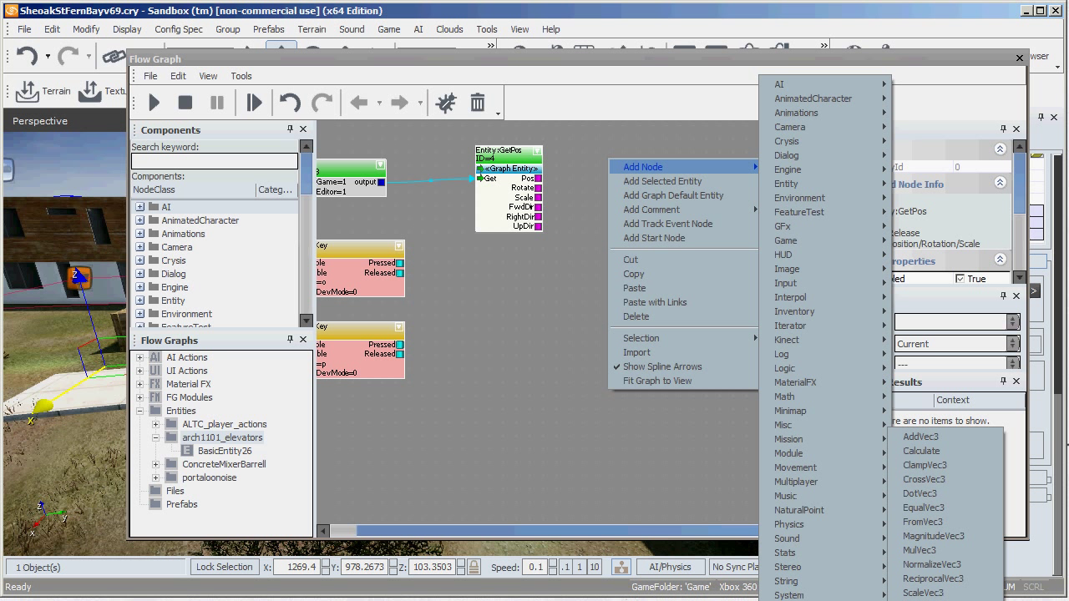
pyautogui.moveTo(919, 436)
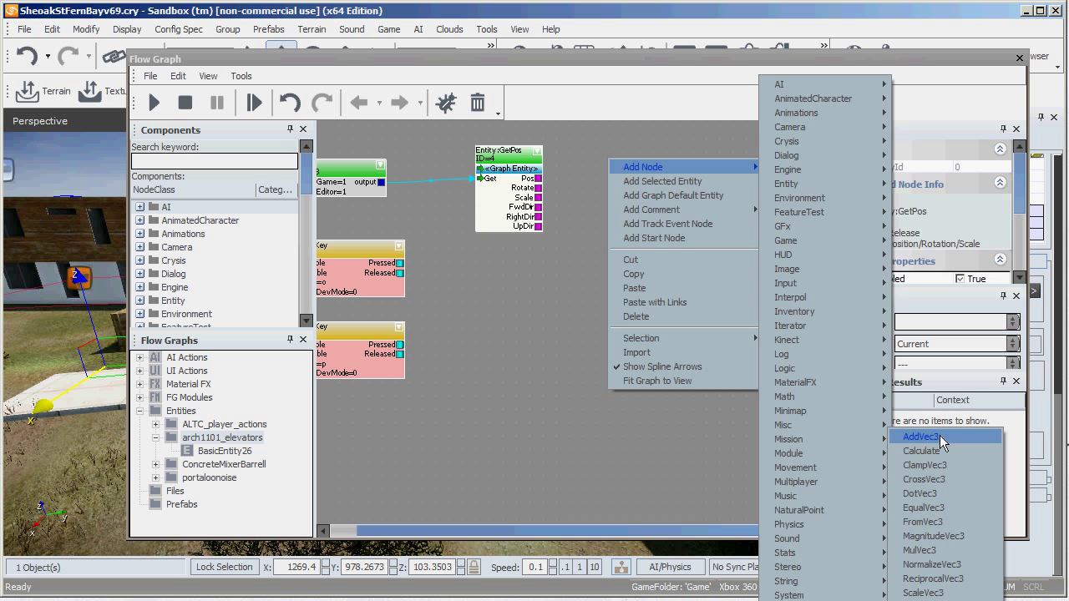
pyautogui.click(919, 436)
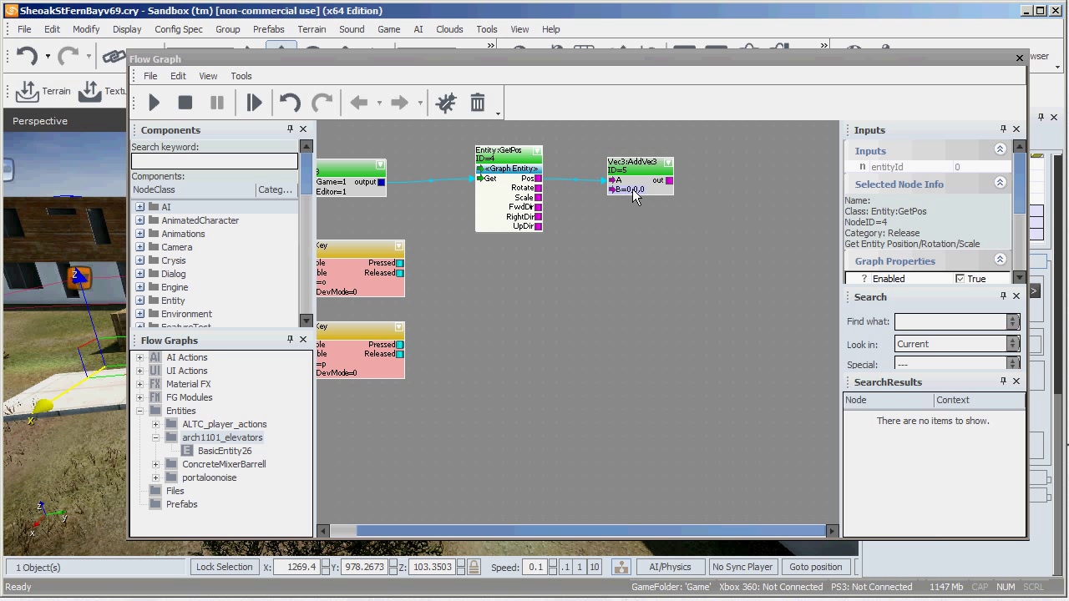
pyautogui.moveTo(643, 194)
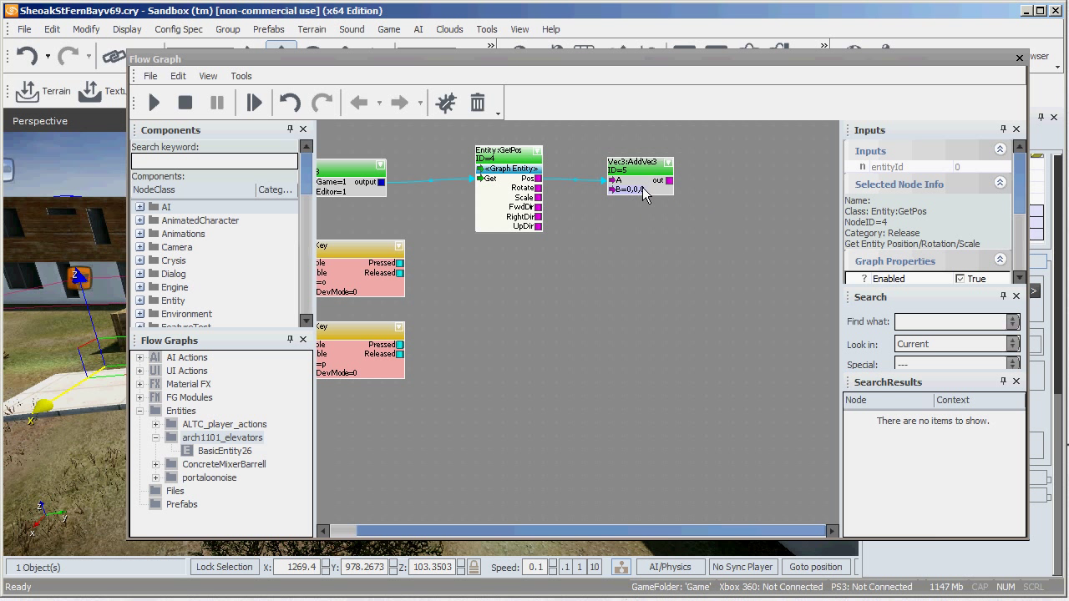
pyautogui.click(639, 161)
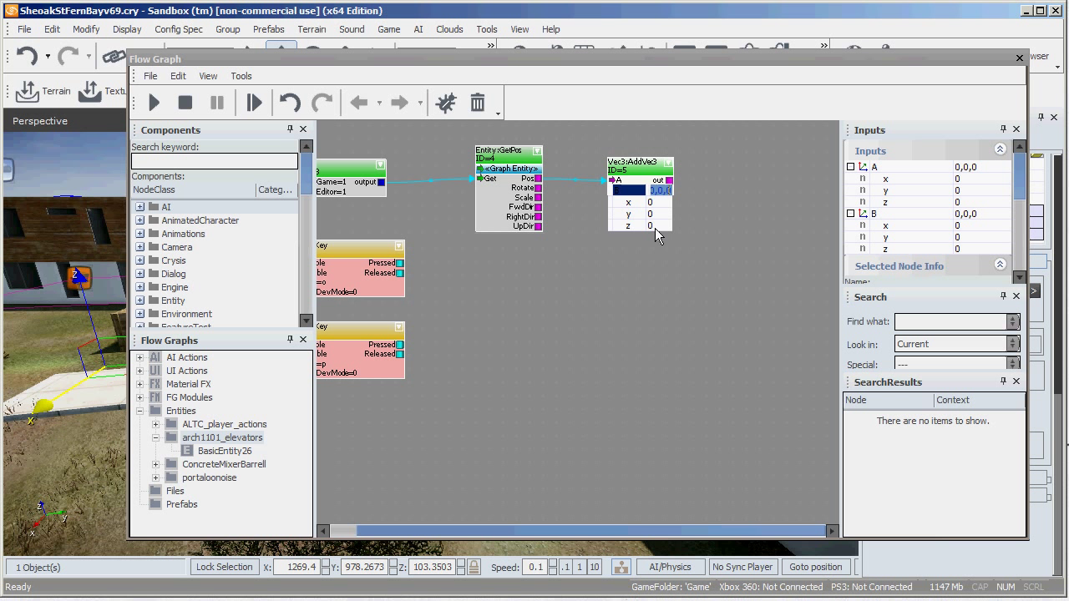
pyautogui.click(650, 224)
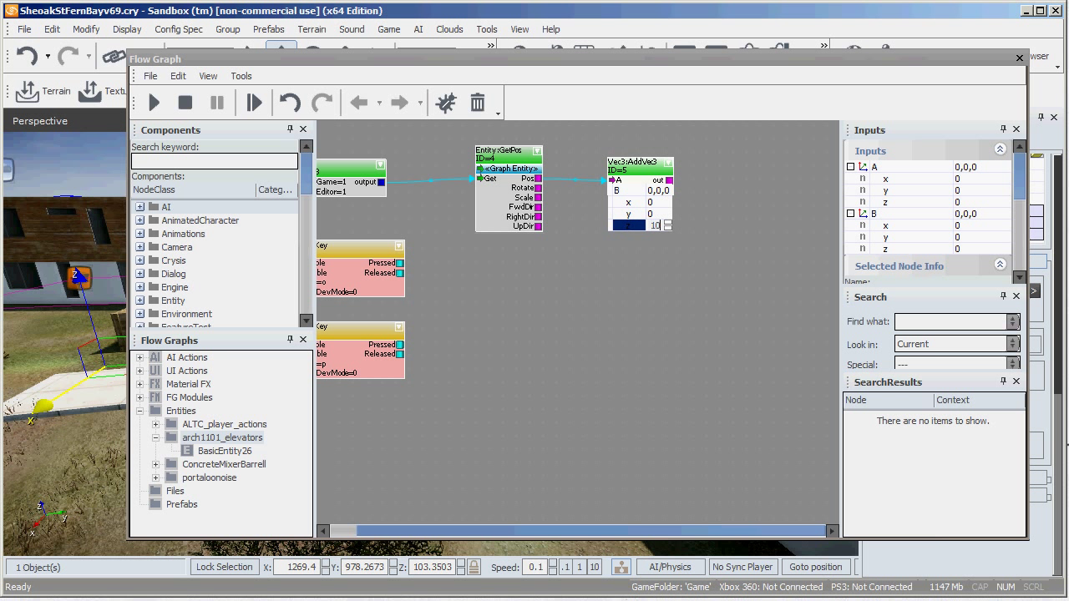
pyautogui.click(675, 276)
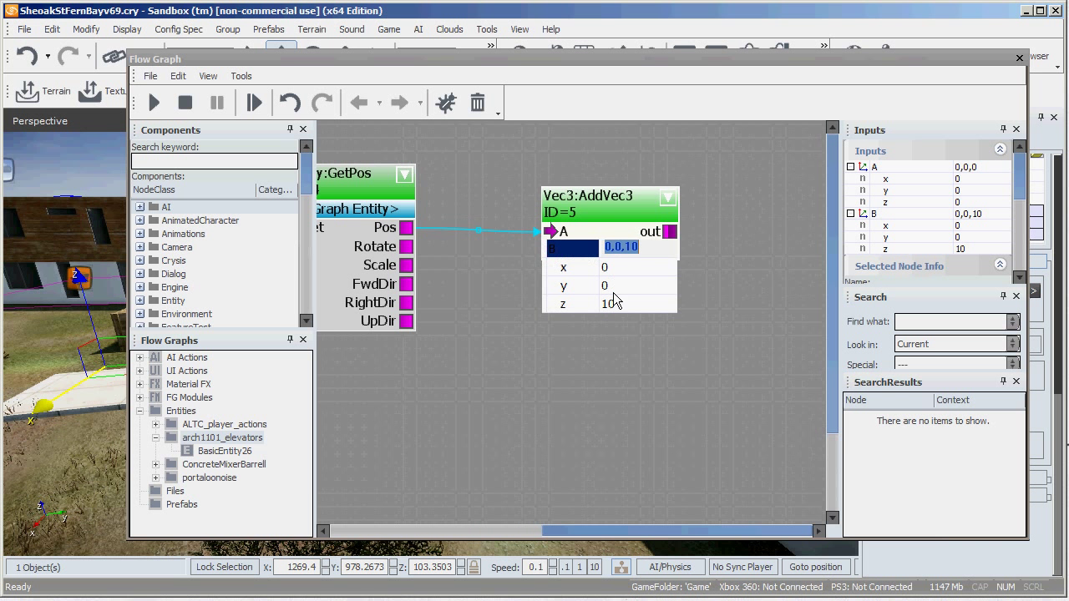
pyautogui.click(635, 285)
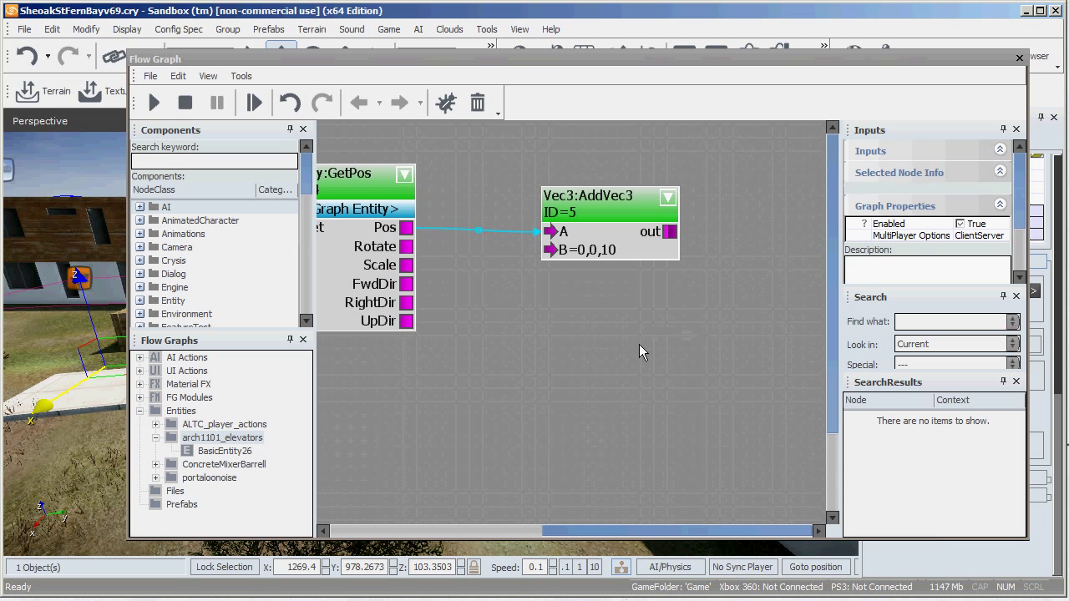
pyautogui.moveTo(584, 271)
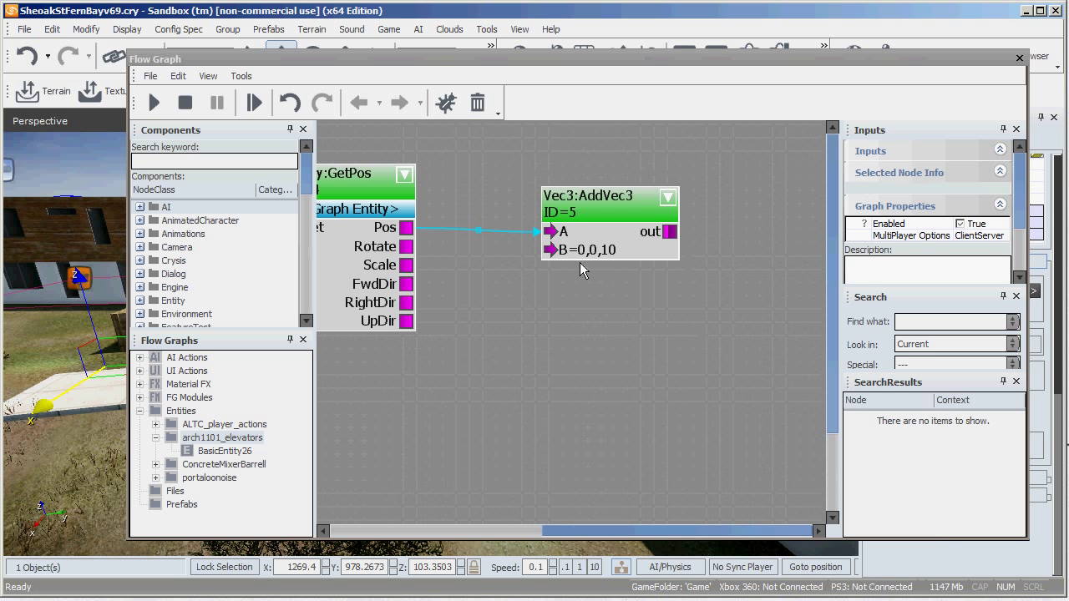
pyautogui.moveTo(600, 310)
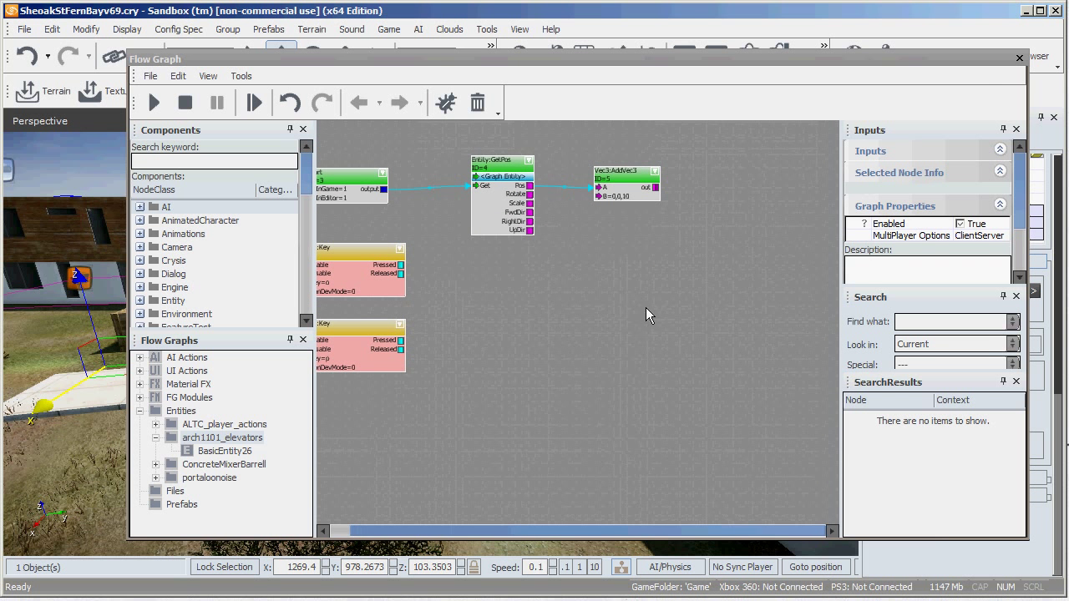
pyautogui.moveTo(702, 228)
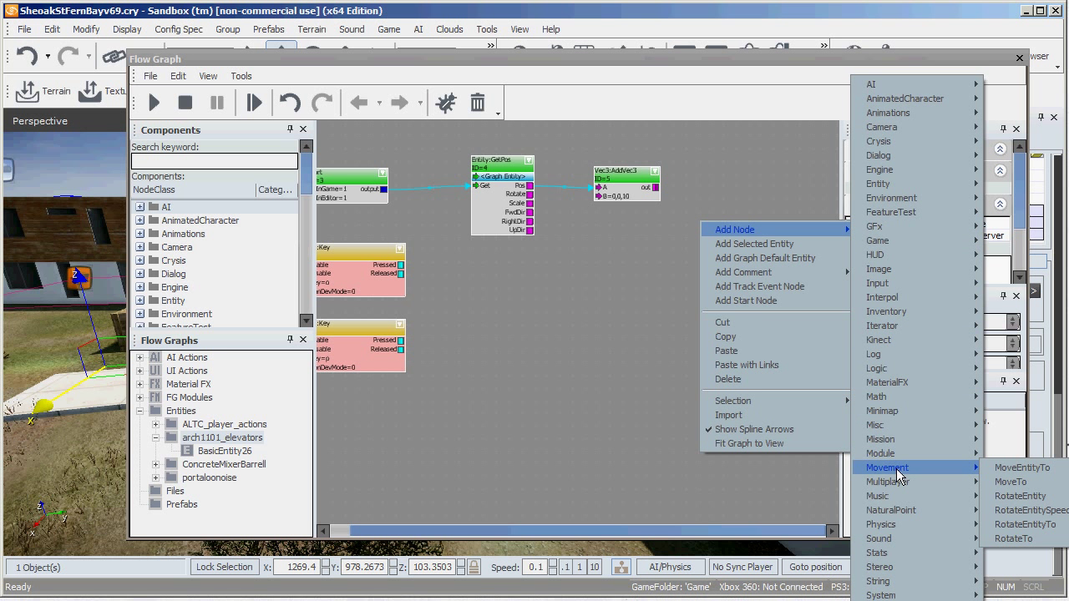
# Step: Add a Movement:MoveEntityTo node and assign the selected elevator entity to it
pyautogui.click(1021, 467)
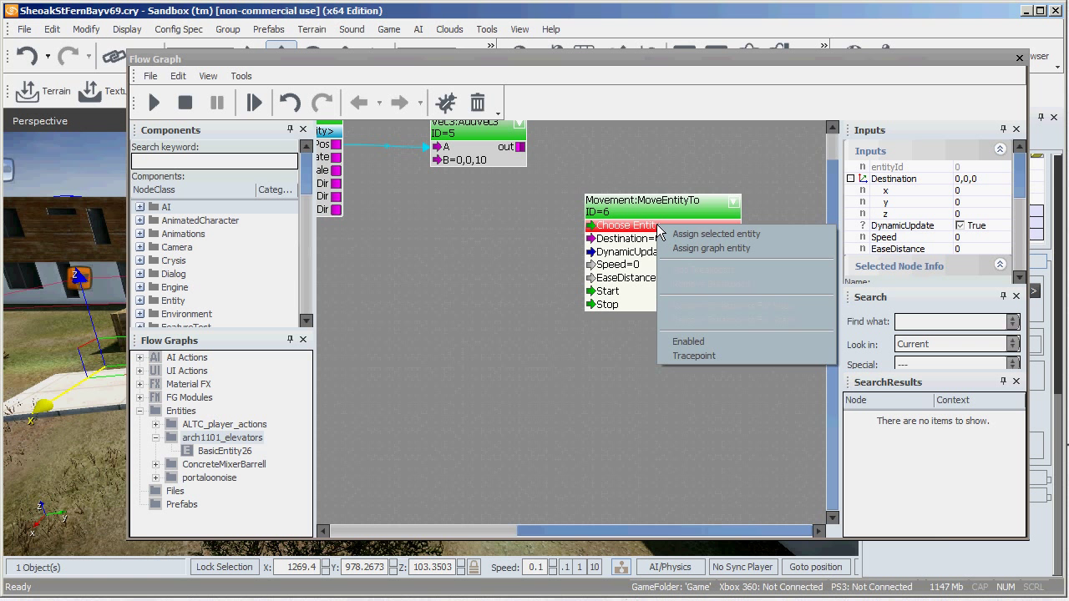
pyautogui.moveTo(697, 239)
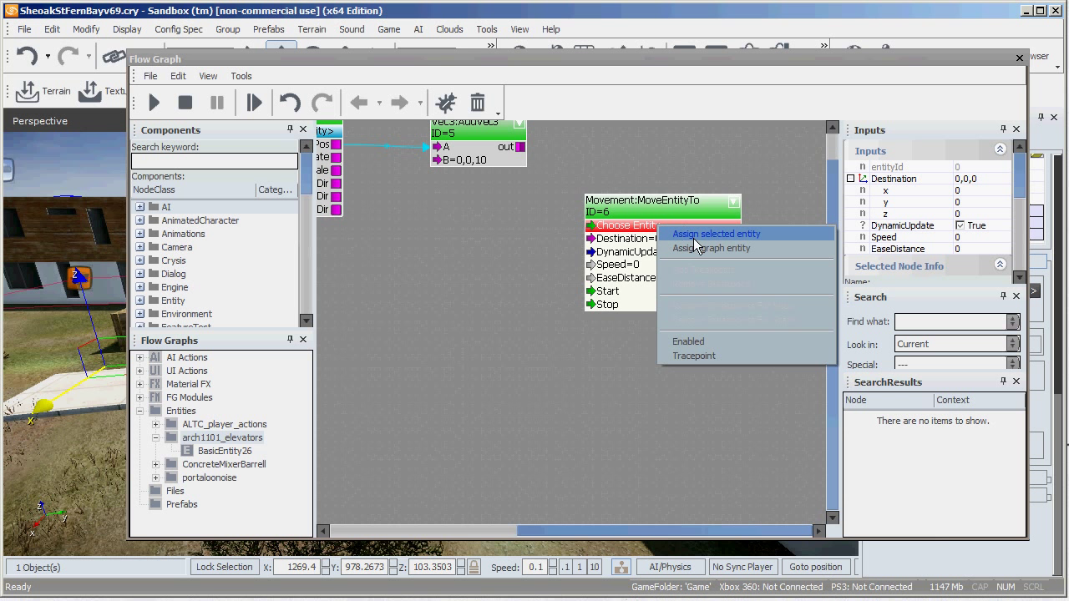
pyautogui.click(711, 248)
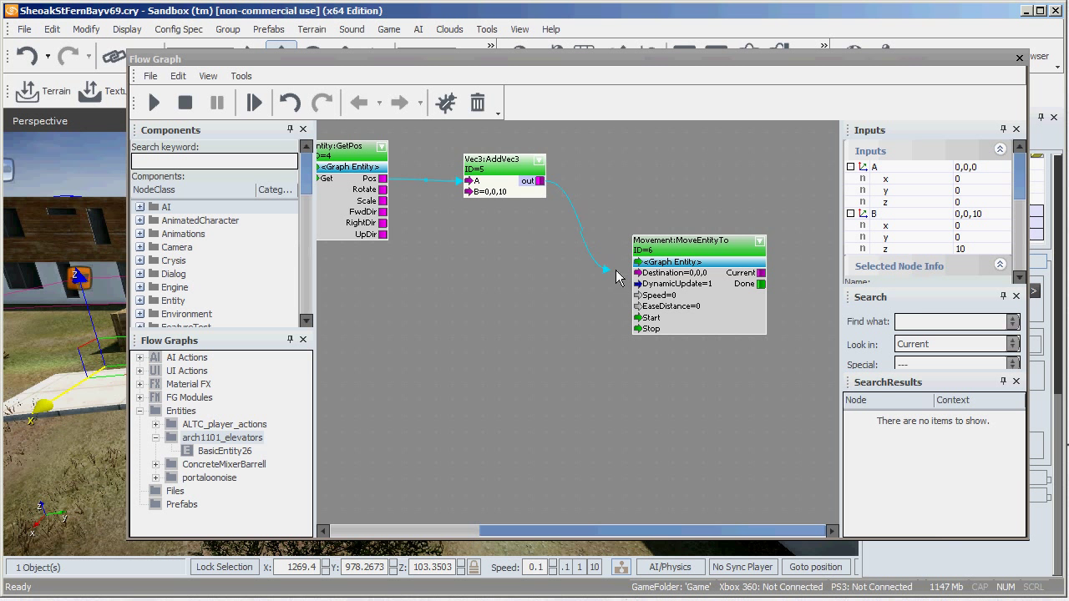
pyautogui.moveTo(614, 313)
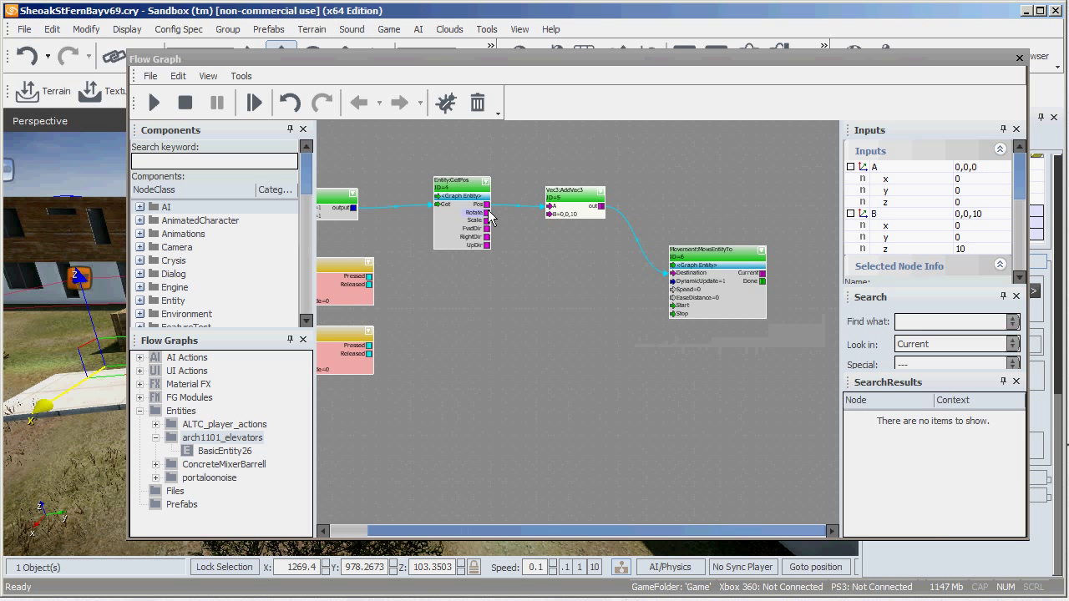
pyautogui.moveTo(575, 221)
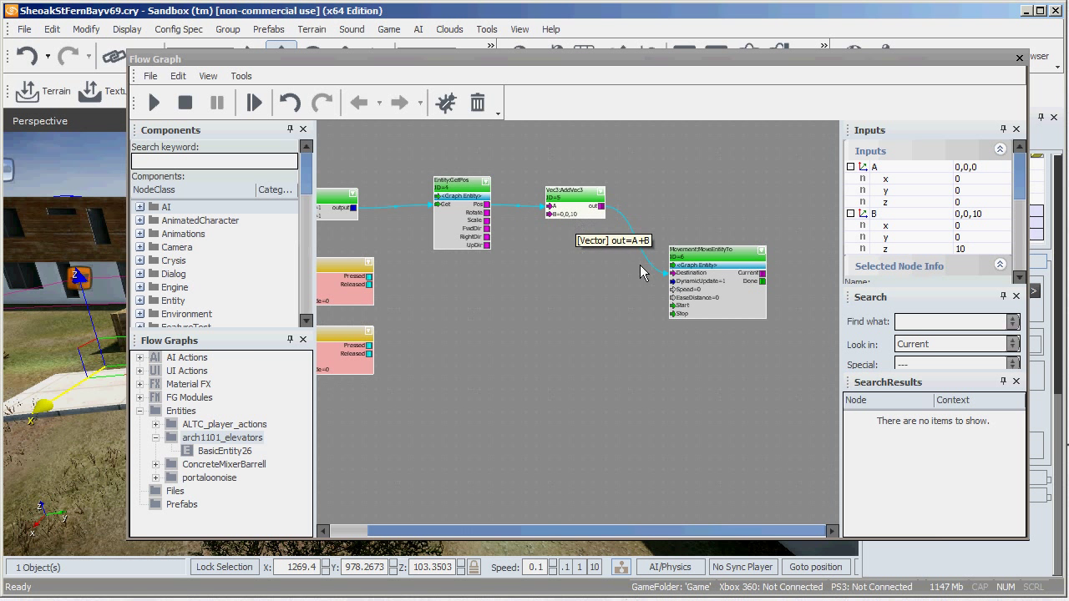
# Step: Link the AddVec3 output to the MoveEntityTo Destination input
pyautogui.click(719, 251)
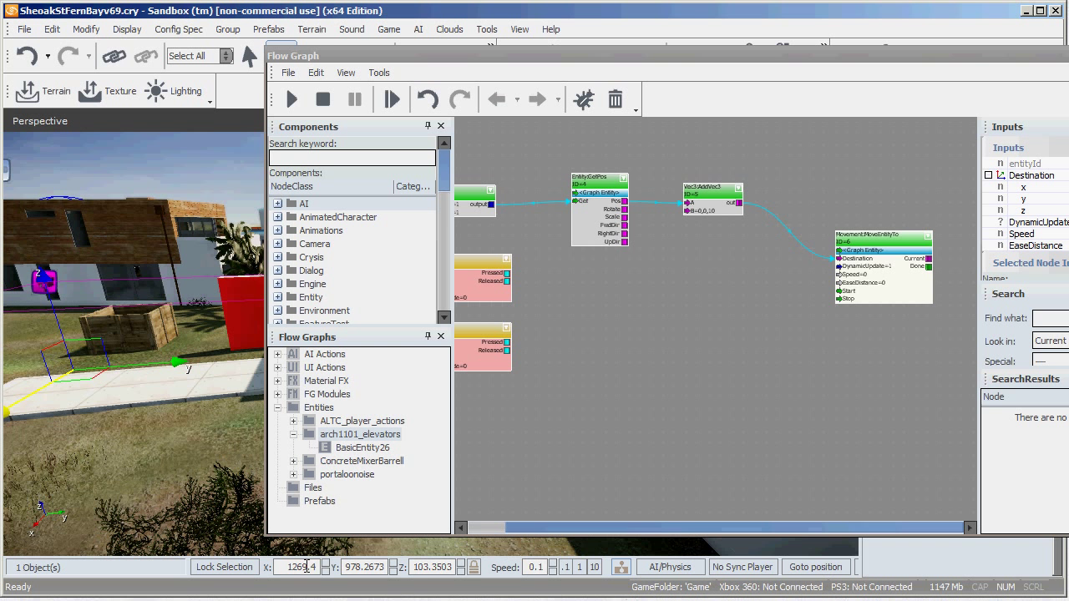
pyautogui.moveTo(405, 577)
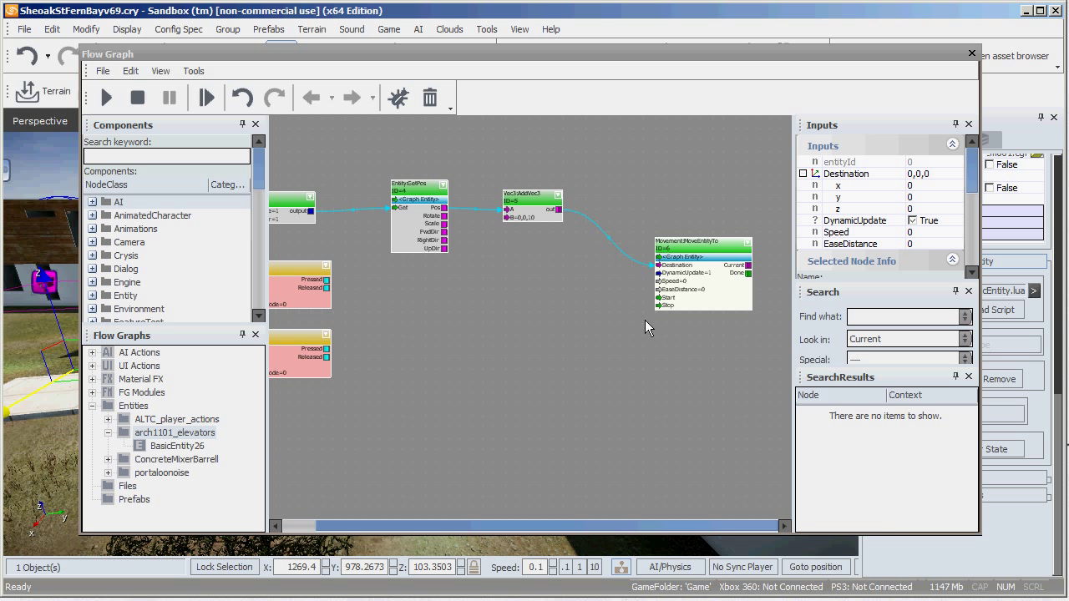
pyautogui.moveTo(609, 399)
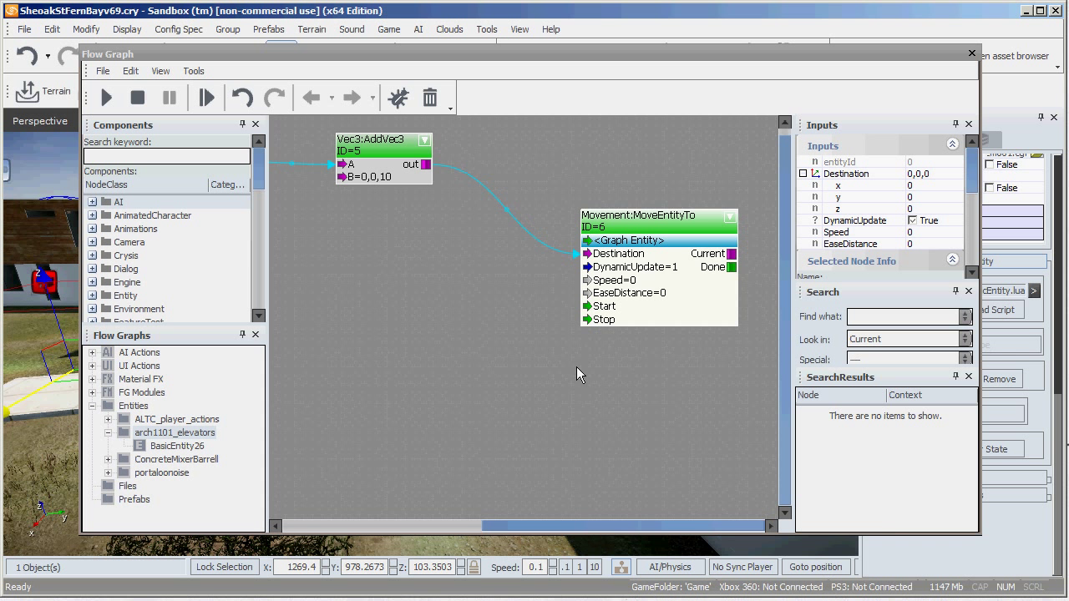
# Step: Give the MoveEntityTo node Speed 2 and EaseDistance 3
pyautogui.click(614, 279)
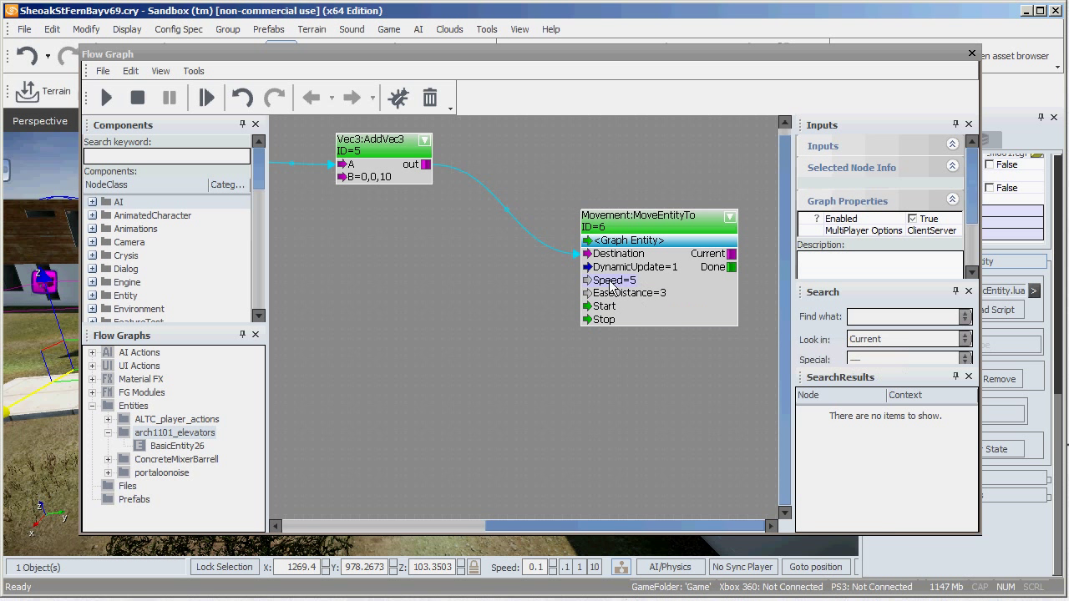
pyautogui.moveTo(612, 279)
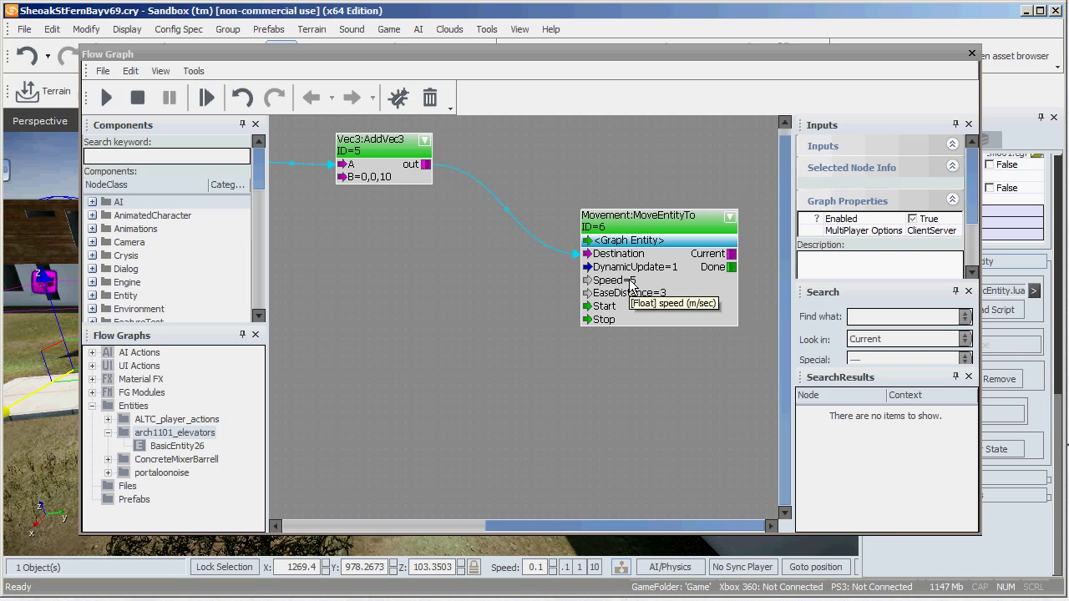
pyautogui.moveTo(636, 305)
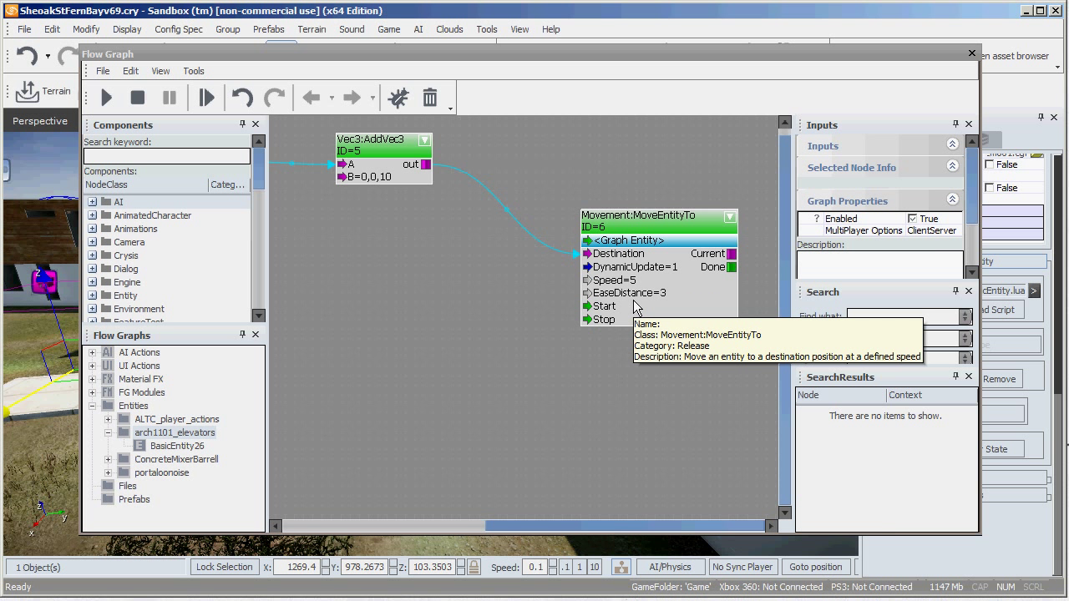
pyautogui.moveTo(637, 292)
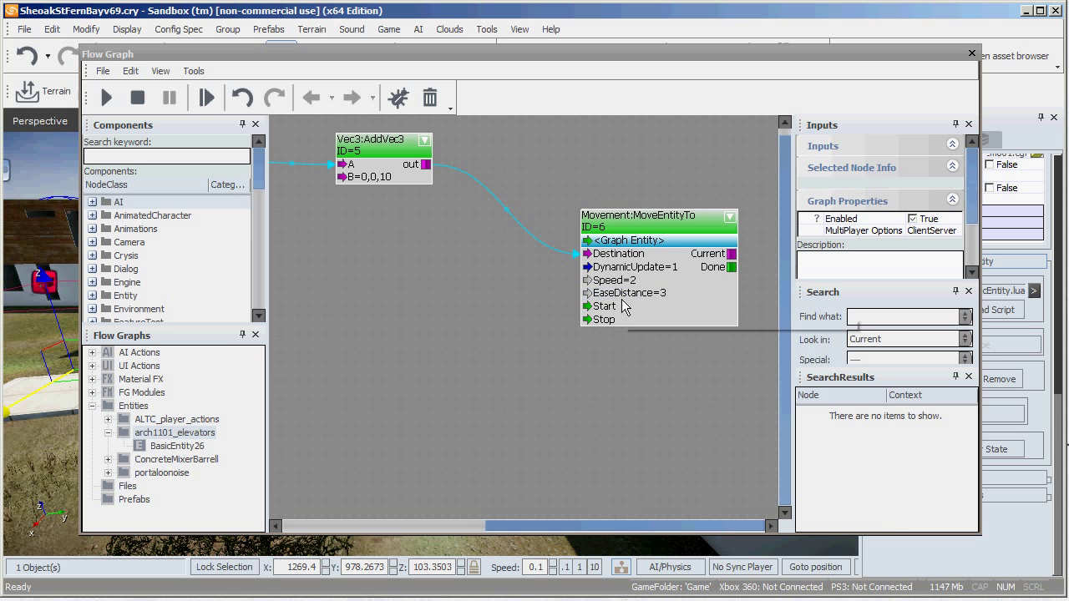
pyautogui.moveTo(660, 309)
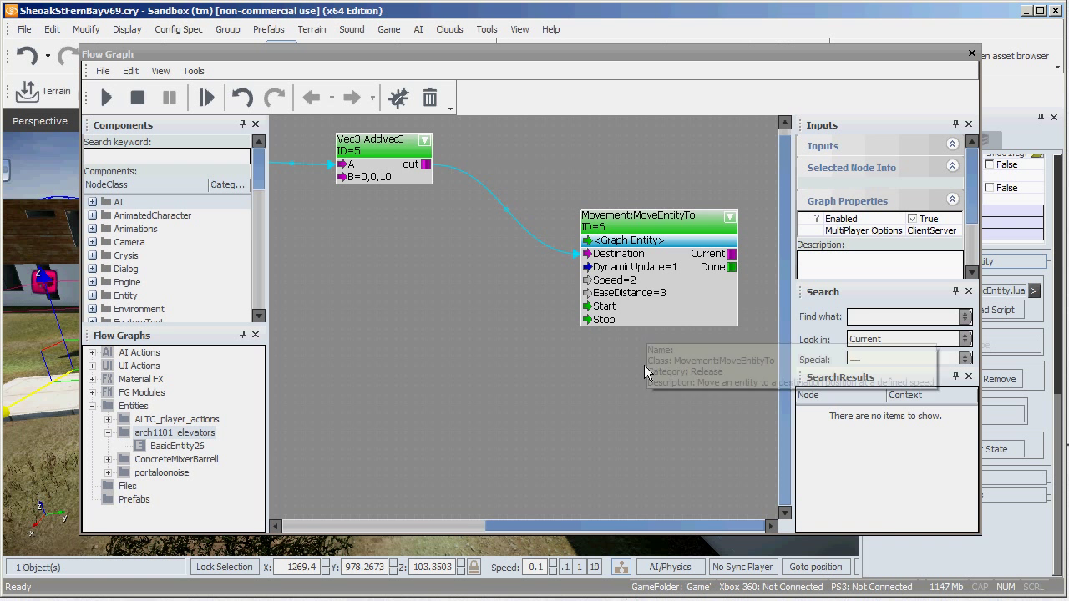
pyautogui.moveTo(637, 284)
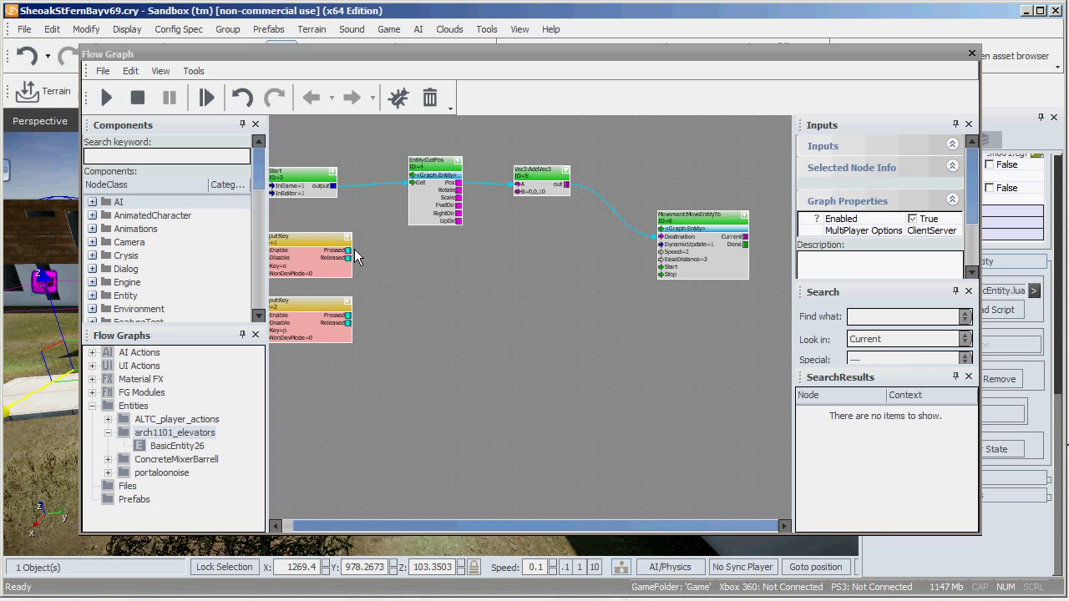
# Step: Connect the O InputKey node's Pressed output to MoveEntityTo Start
pyautogui.click(309, 246)
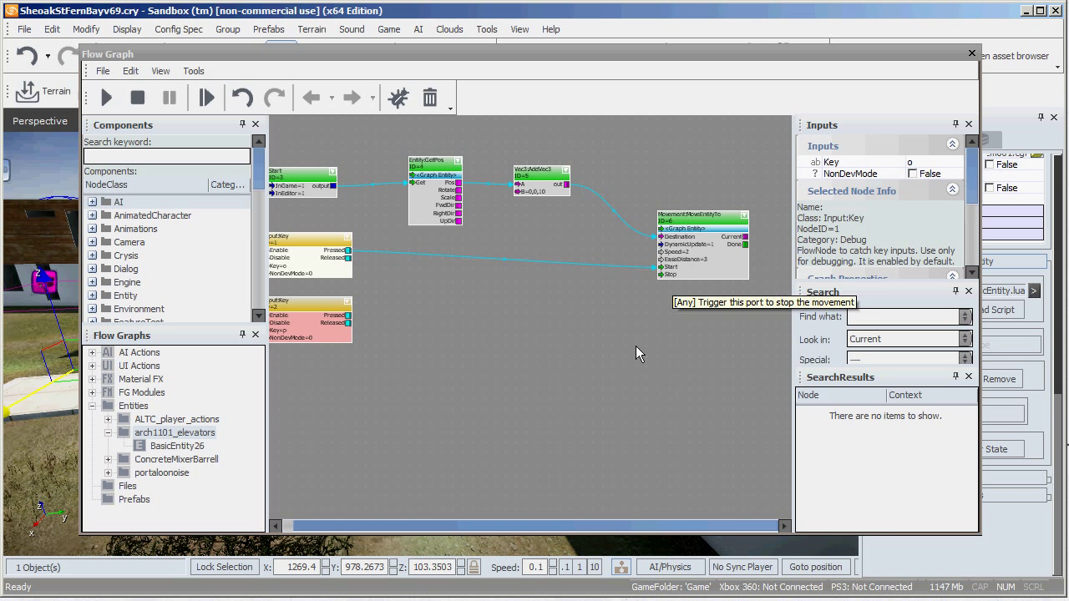
pyautogui.moveTo(363, 293)
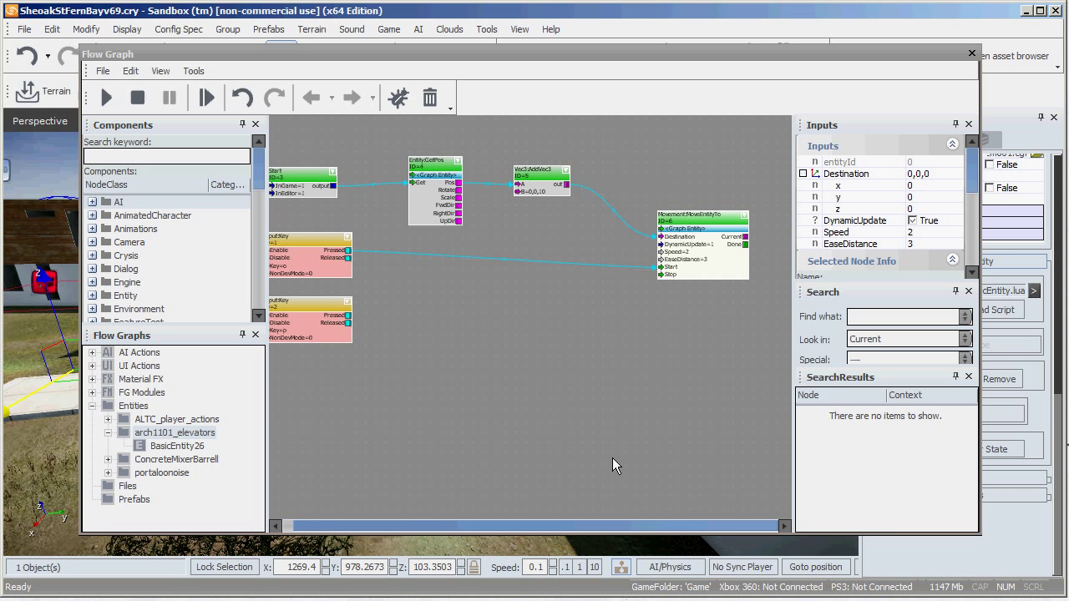
pyautogui.moveTo(657, 321)
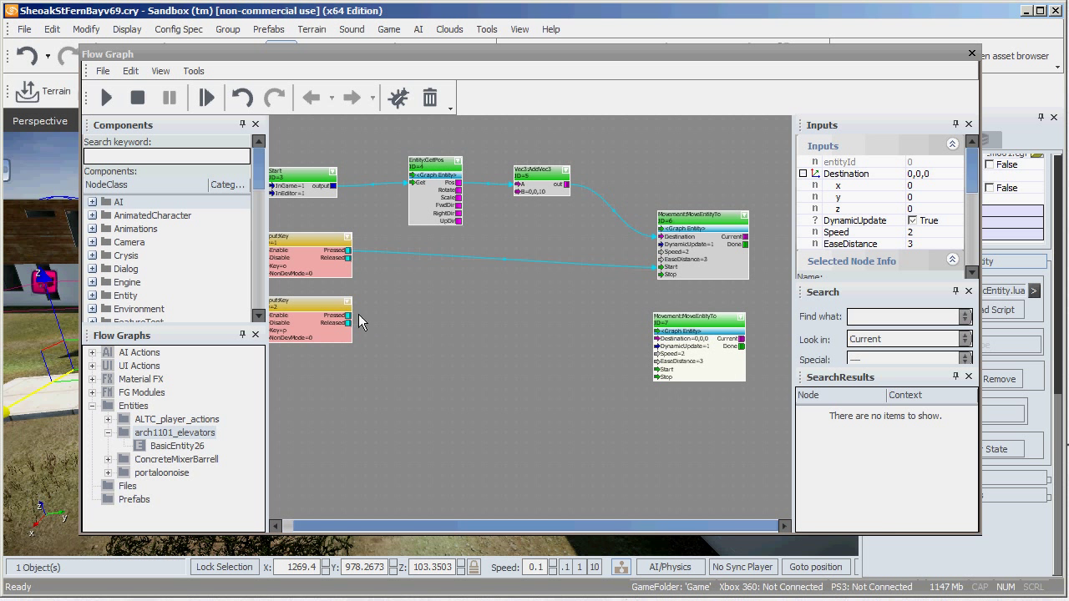
# Step: Wire the P key's Pressed to a second MoveEntityTo, with GetPos Pos as Destination
pyautogui.click(309, 307)
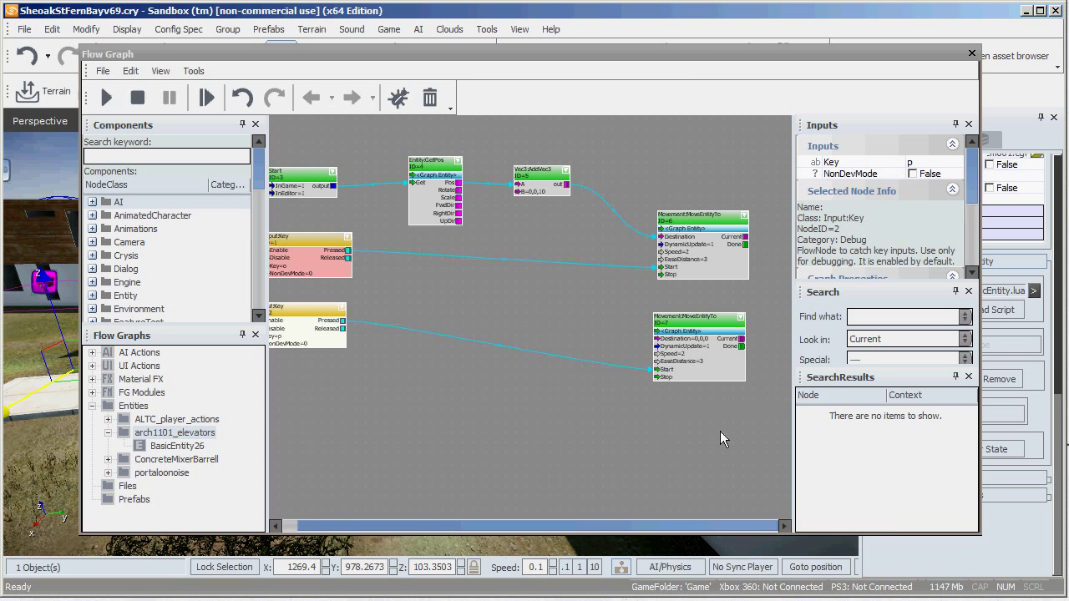
pyautogui.scroll(-3)
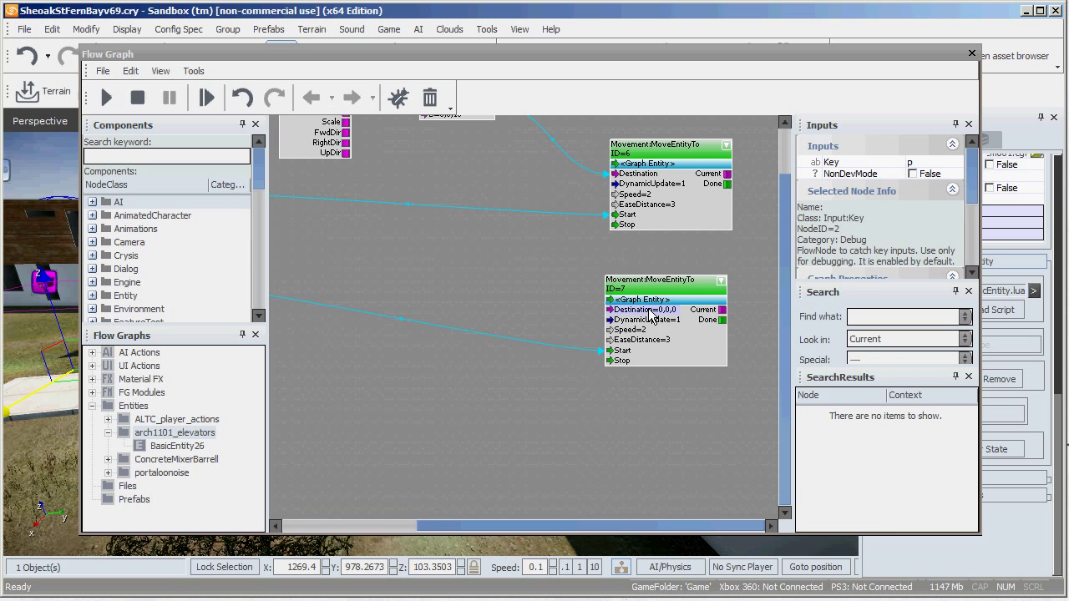
pyautogui.moveTo(651, 317)
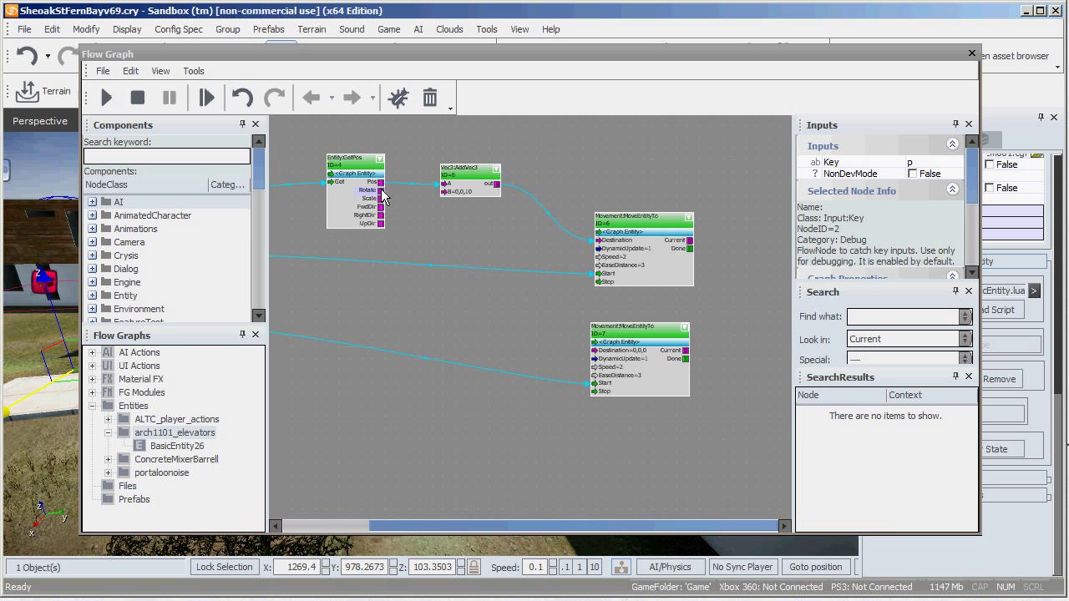
pyautogui.click(355, 182)
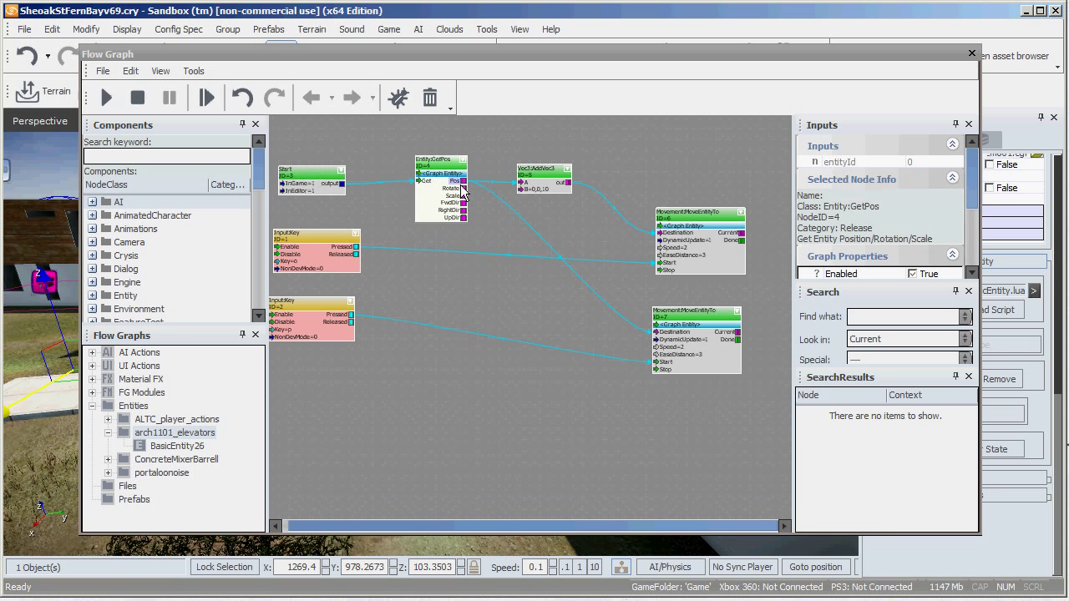
pyautogui.moveTo(512, 178)
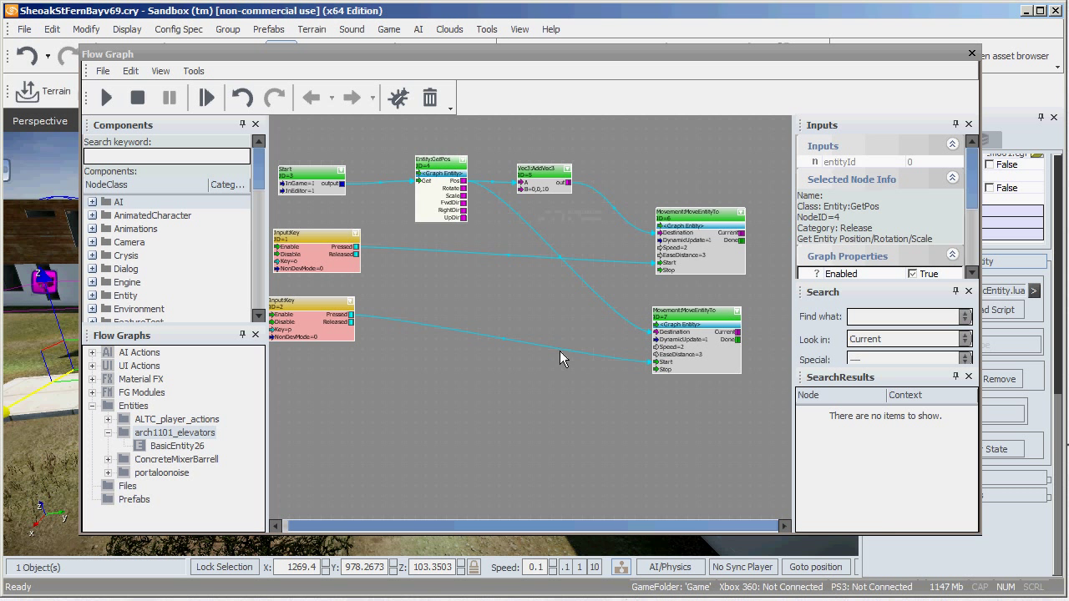
pyautogui.moveTo(631, 234)
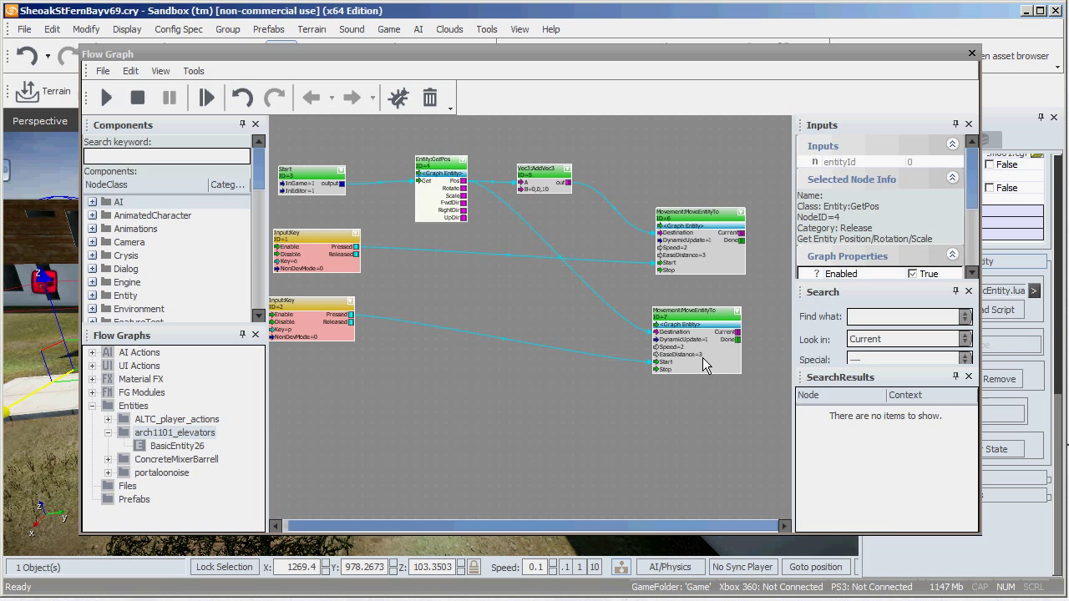
pyautogui.moveTo(685, 376)
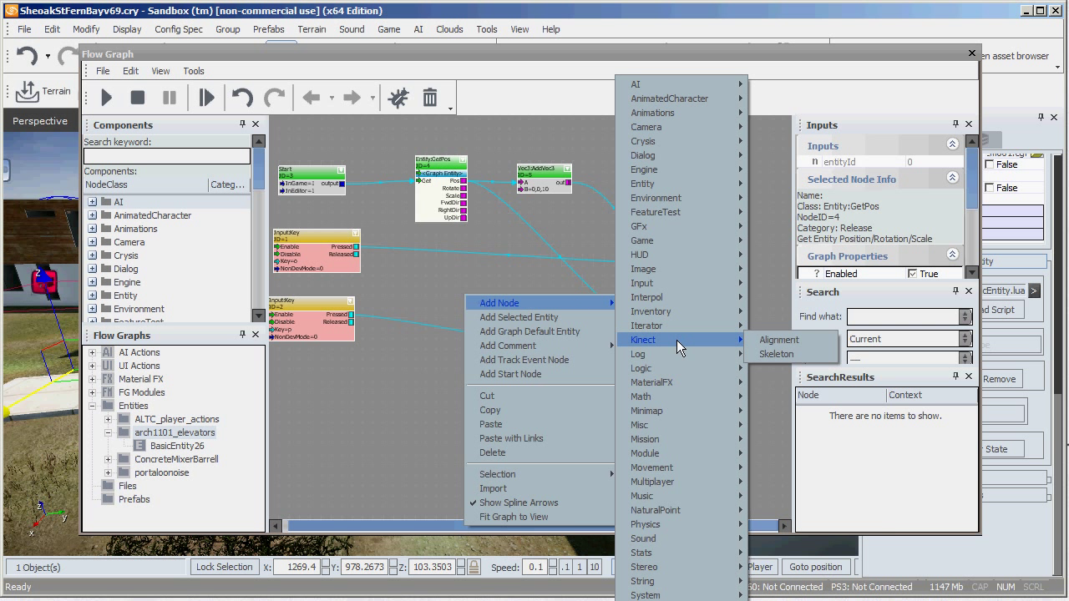
pyautogui.moveTo(675, 351)
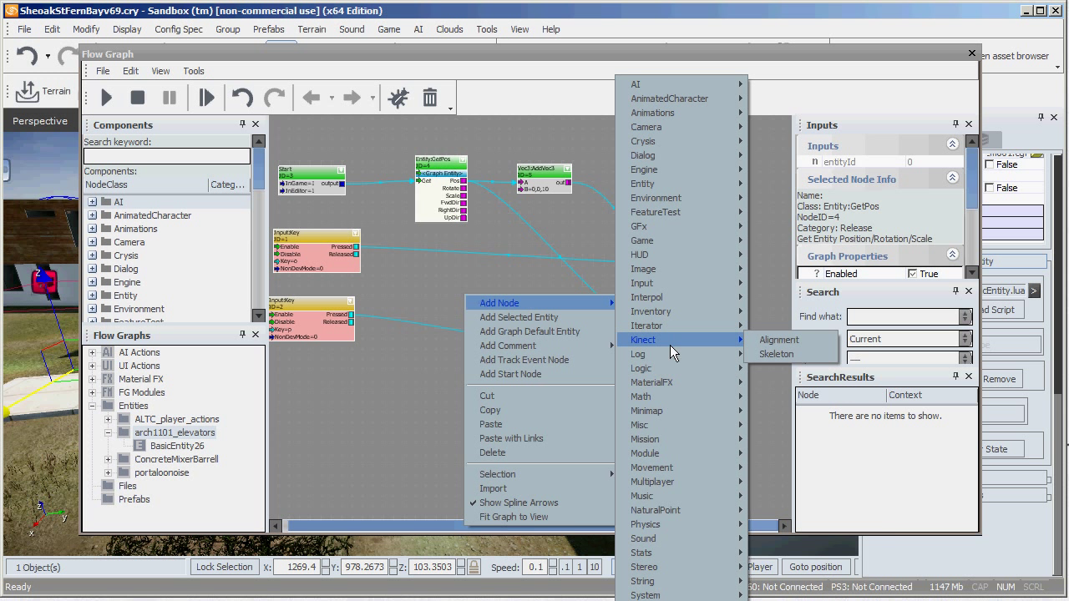
pyautogui.moveTo(717, 353)
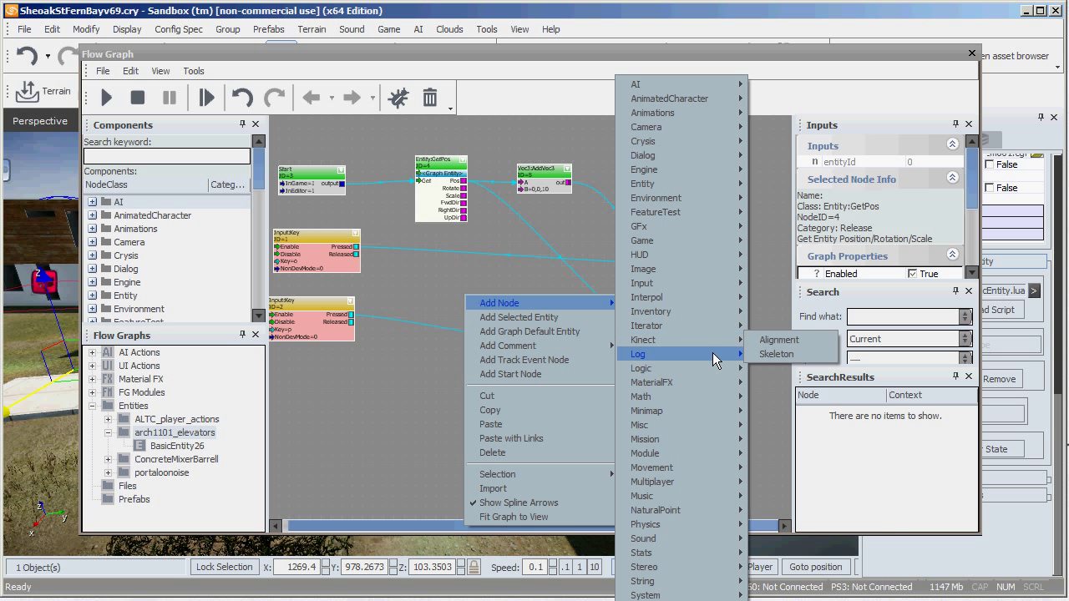
pyautogui.moveTo(653, 467)
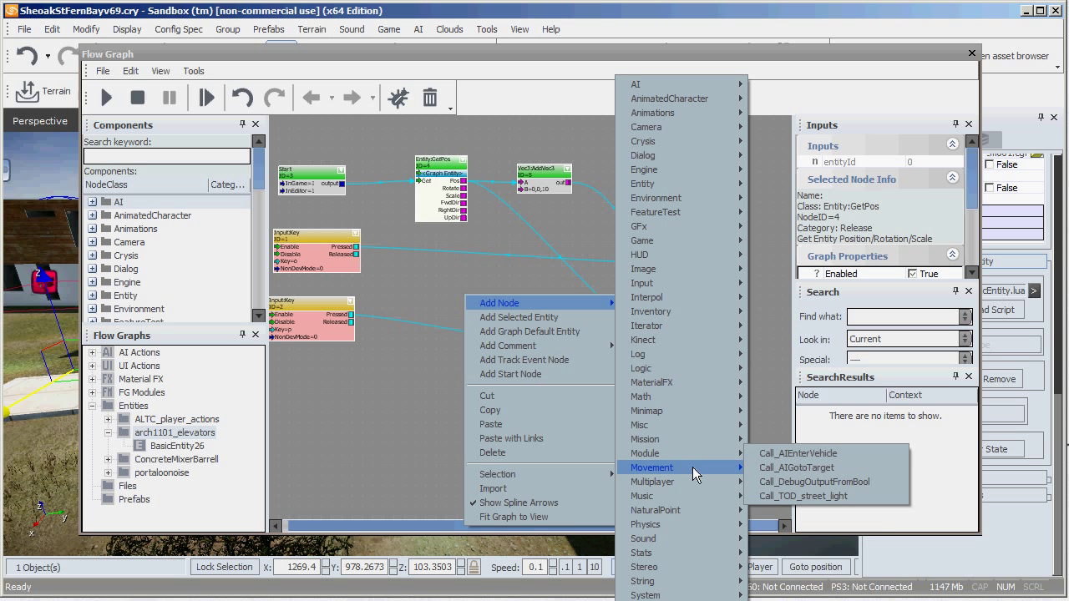
pyautogui.moveTo(681, 452)
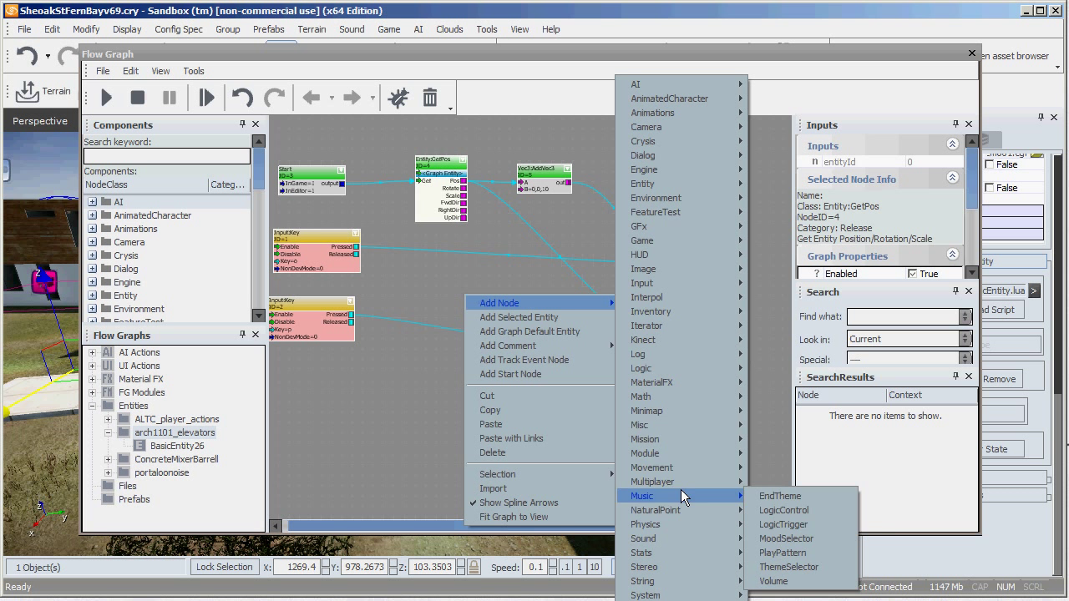
pyautogui.moveTo(668, 226)
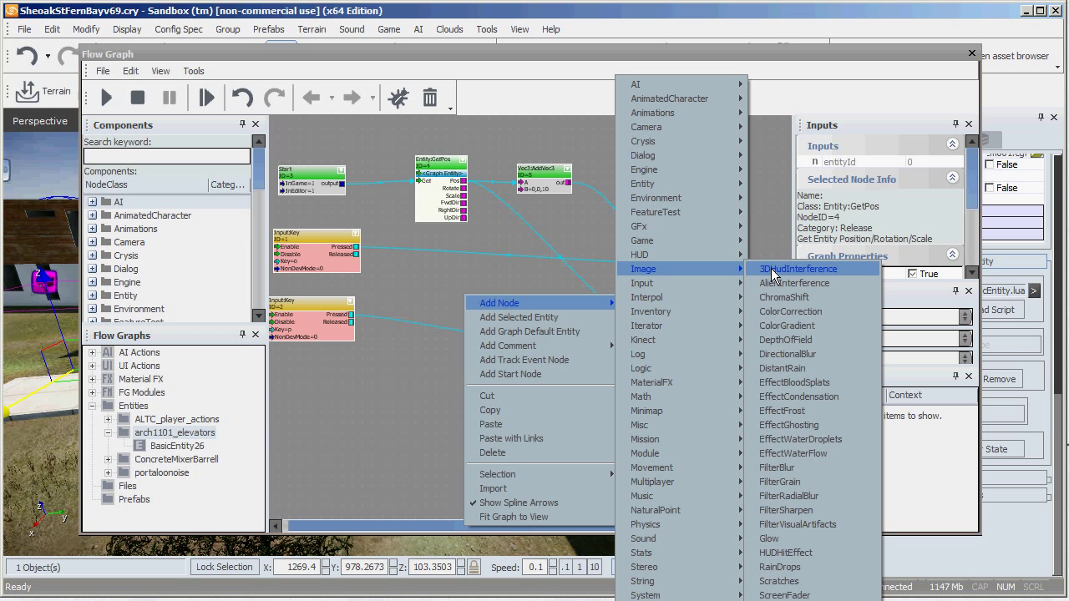
pyautogui.moveTo(782, 410)
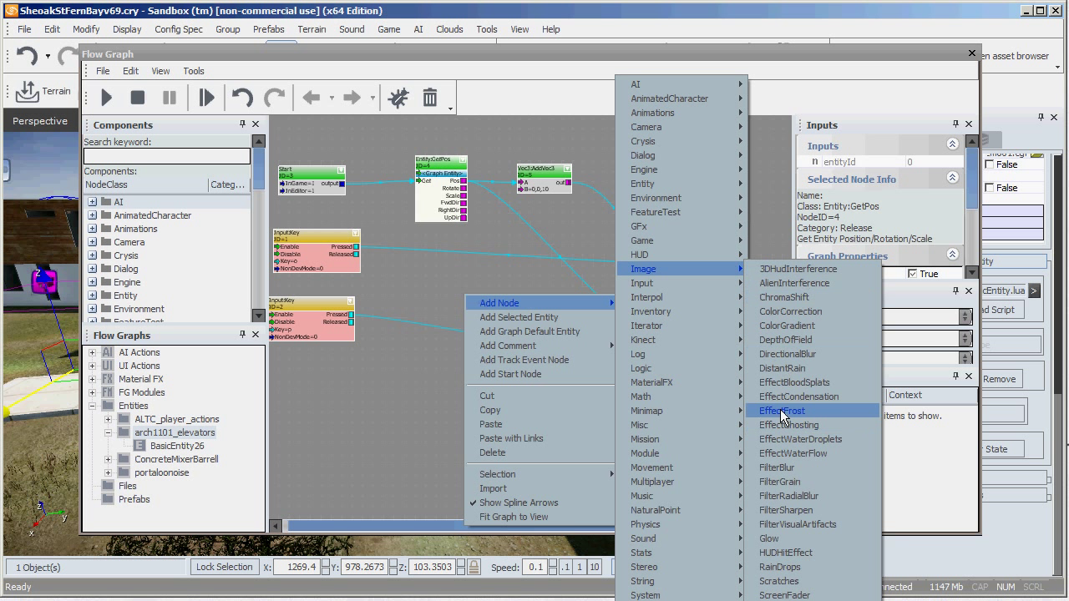
pyautogui.moveTo(784, 340)
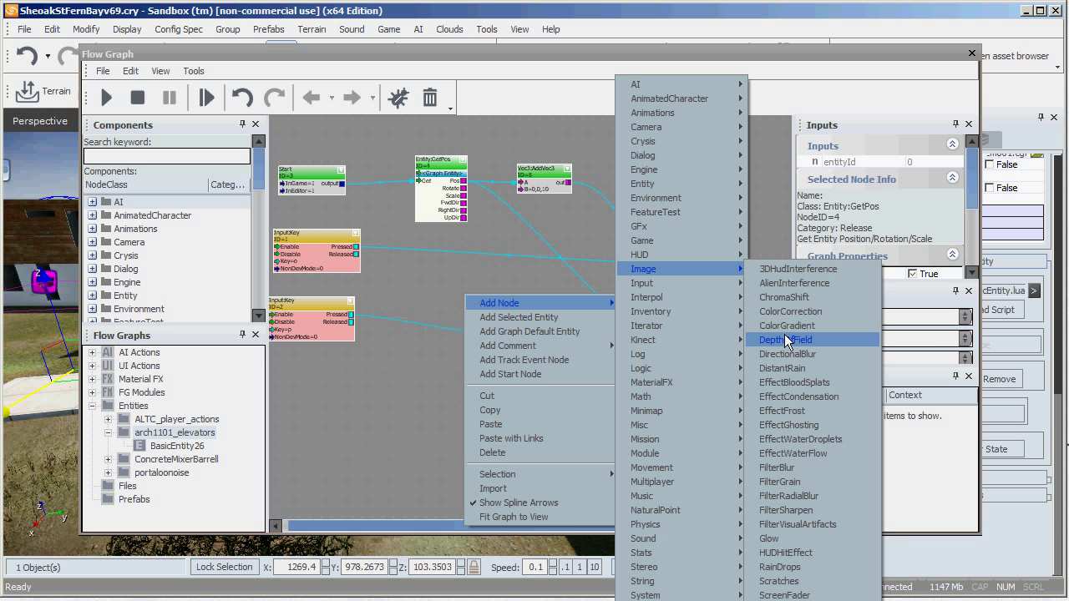